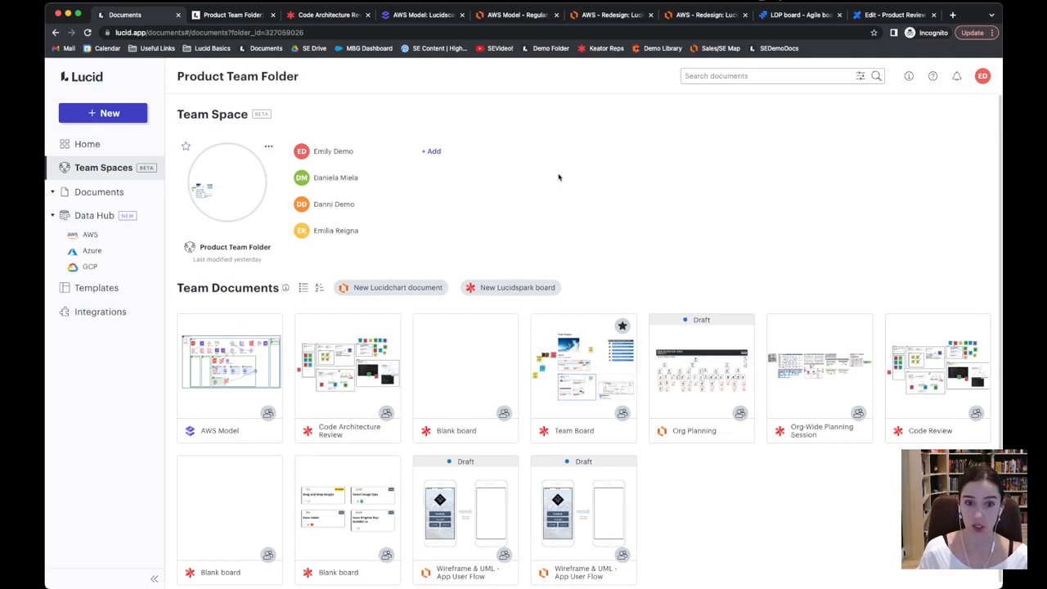
mouse_move(310, 107)
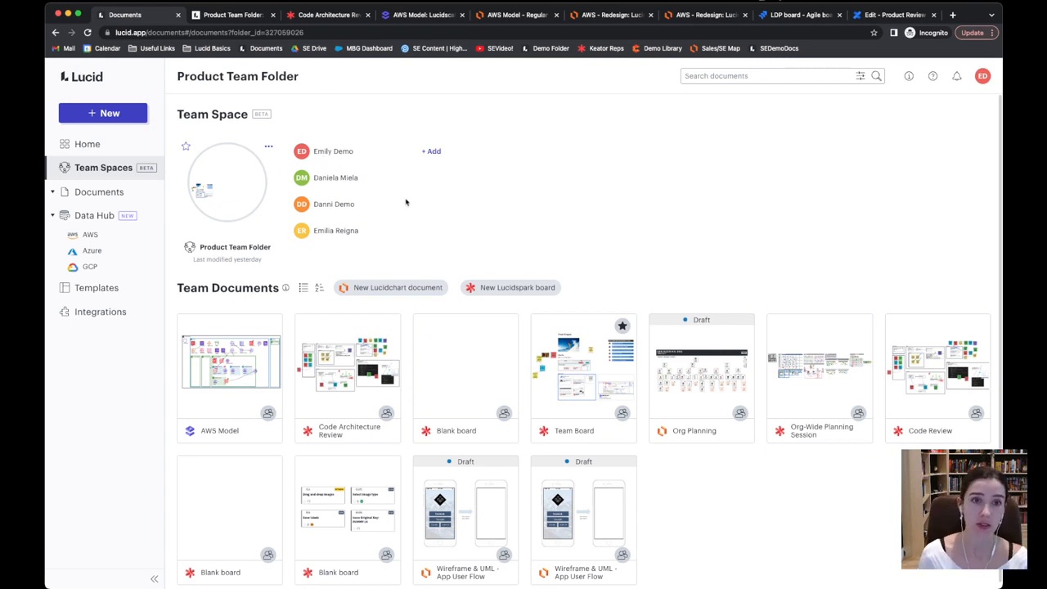
mouse_move(415, 214)
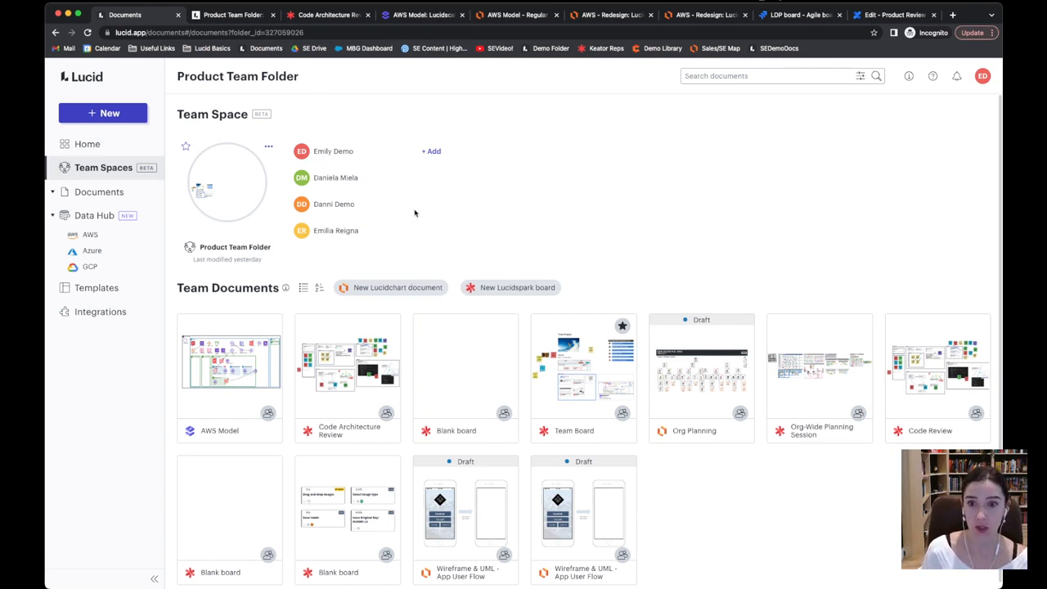
mouse_move(528, 406)
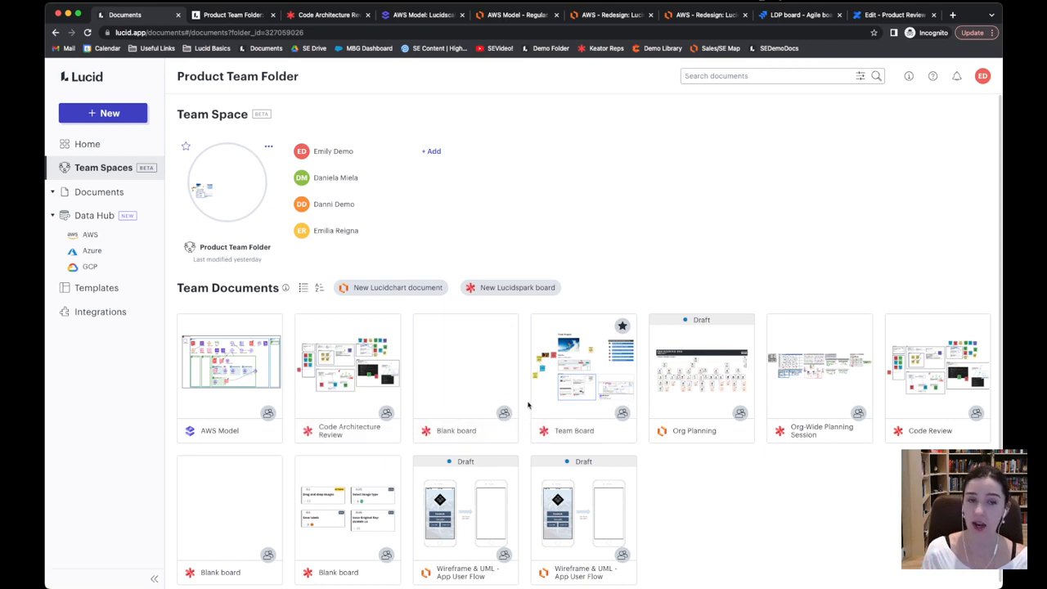
mouse_move(465, 376)
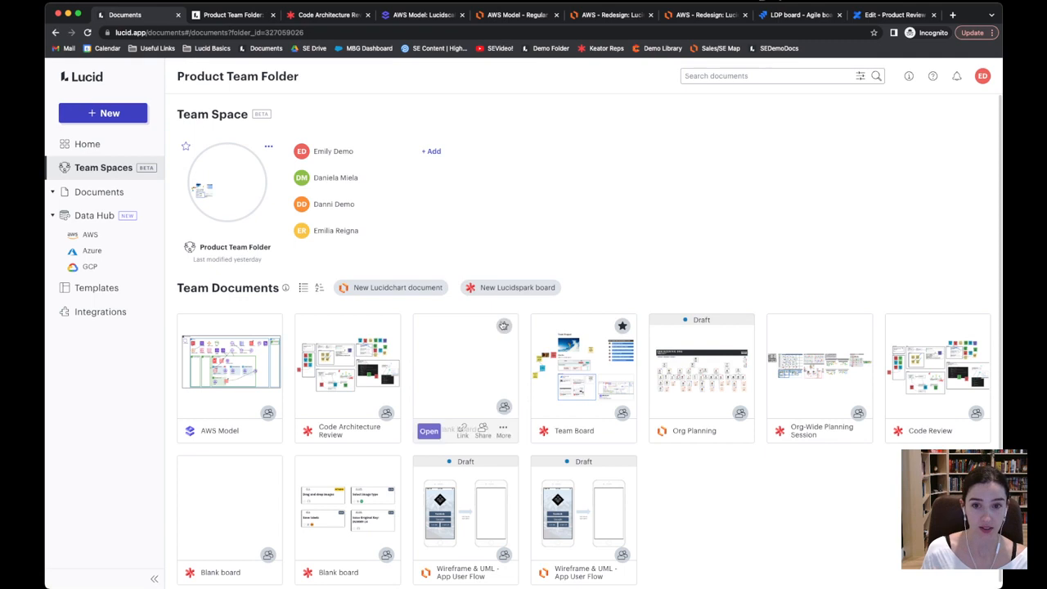
mouse_move(315, 238)
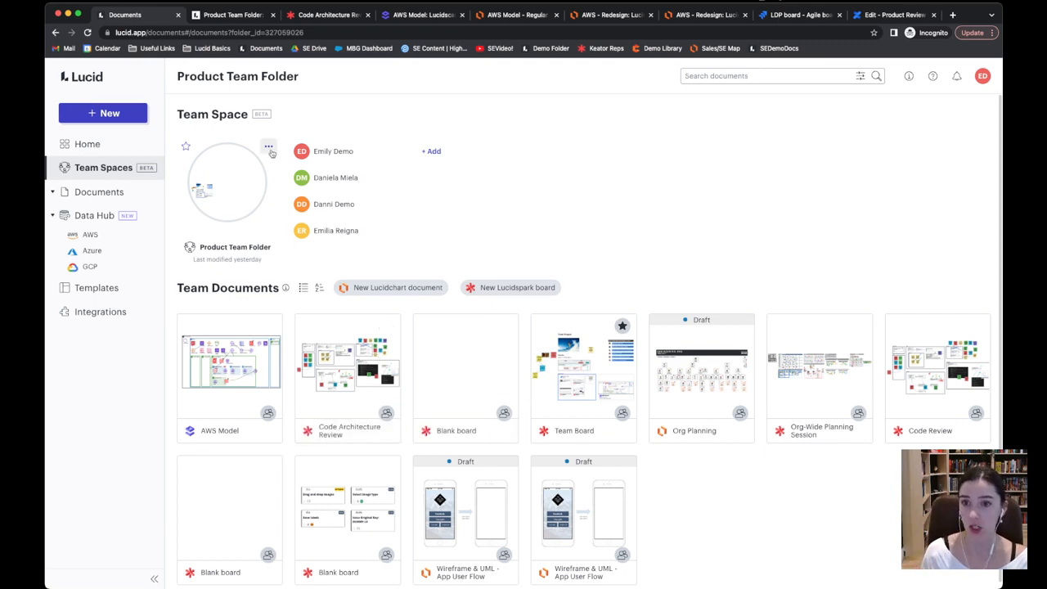
Open the three-dot menu on the Product Team Folder team space card
click(269, 146)
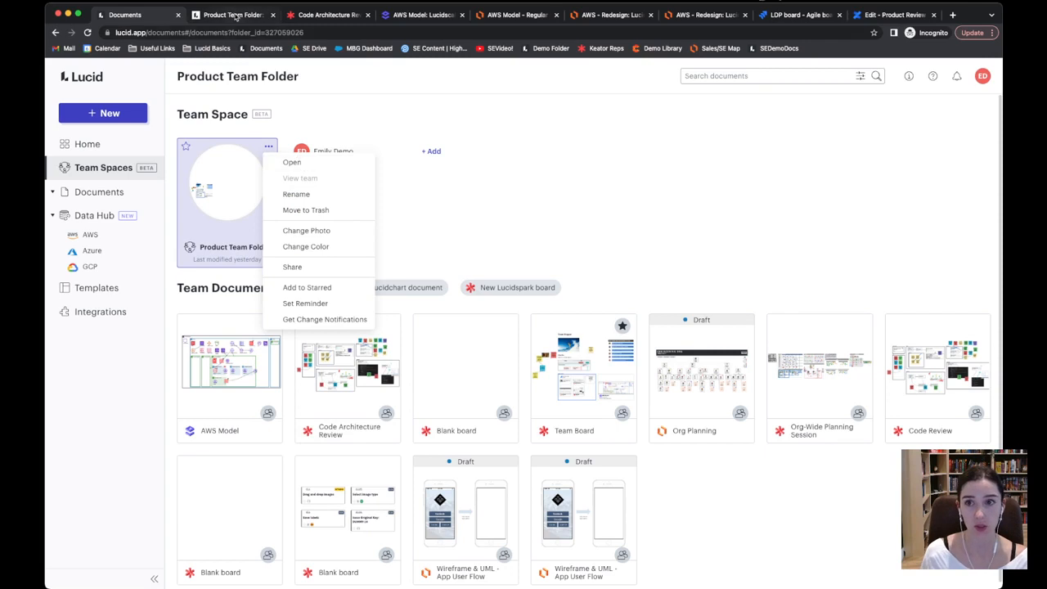
Open the Product Team Folder board and scroll down to its Resources - Our Team section
click(292, 162)
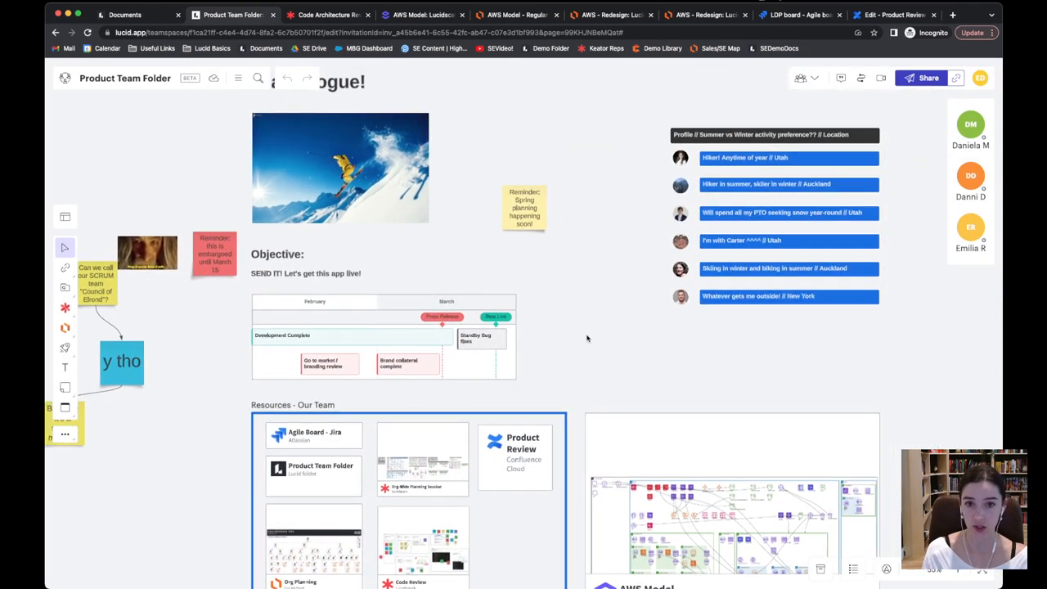
scroll(down, 3)
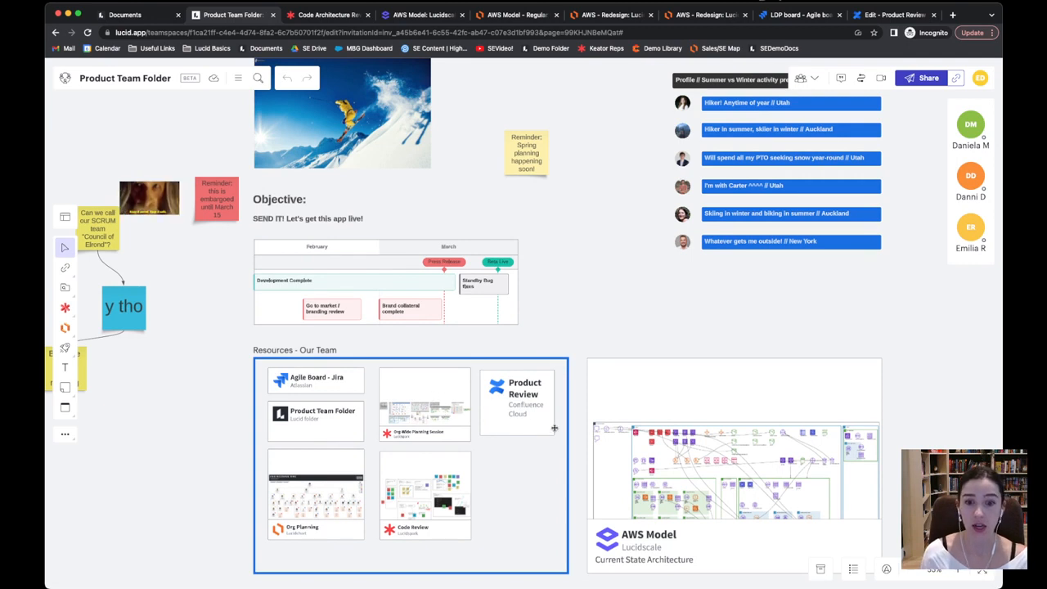
click(518, 401)
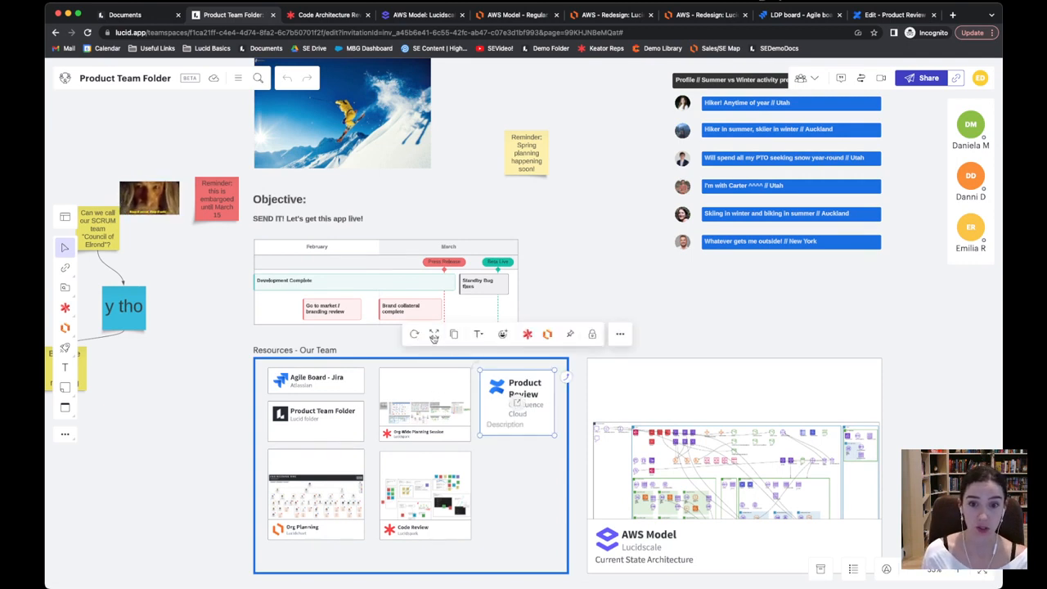
click(516, 400)
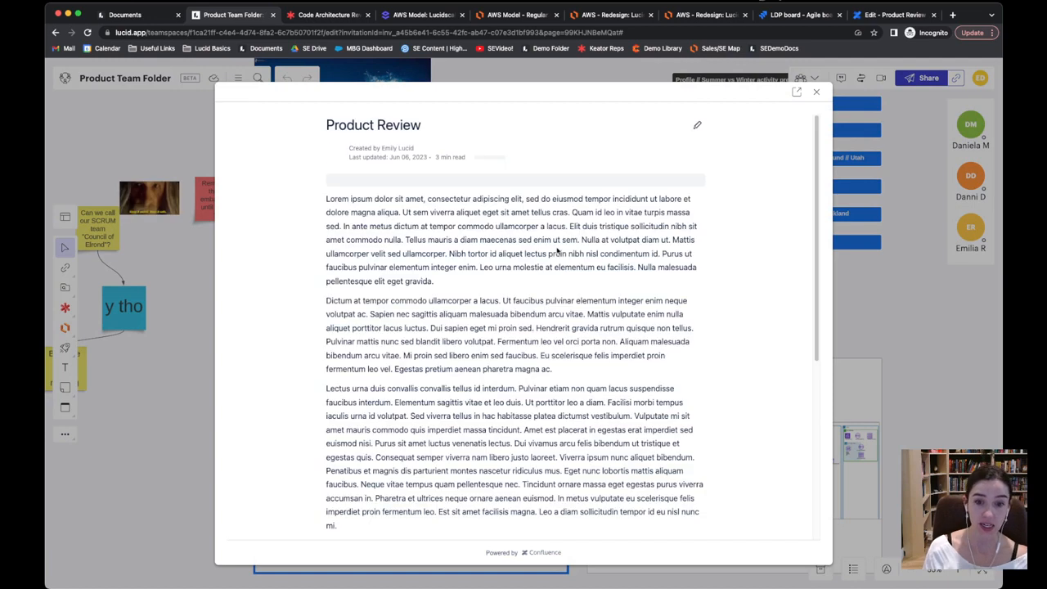
scroll(up, 3)
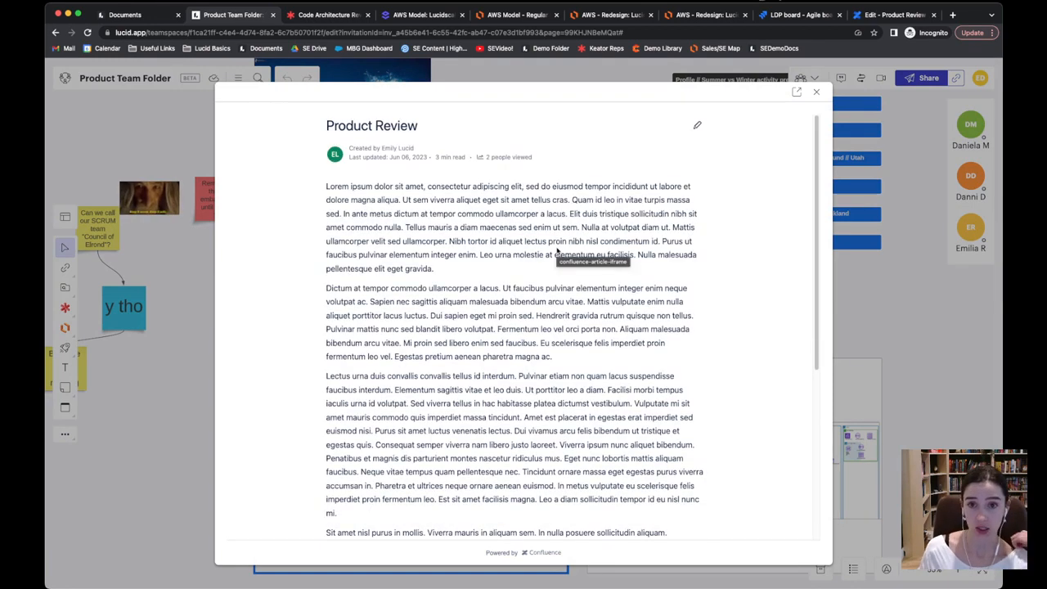
mouse_move(697, 126)
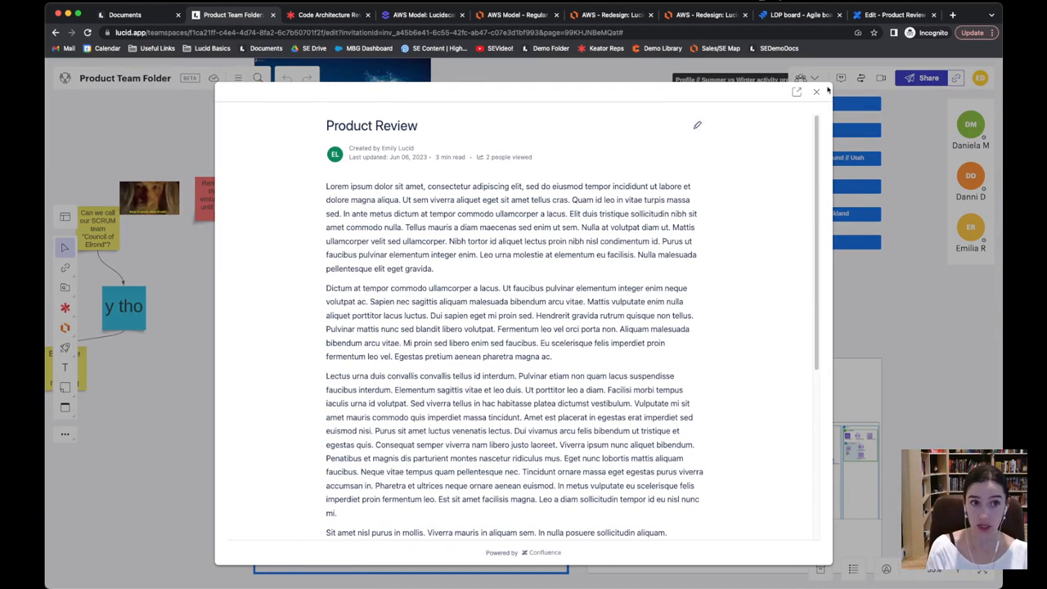
click(815, 91)
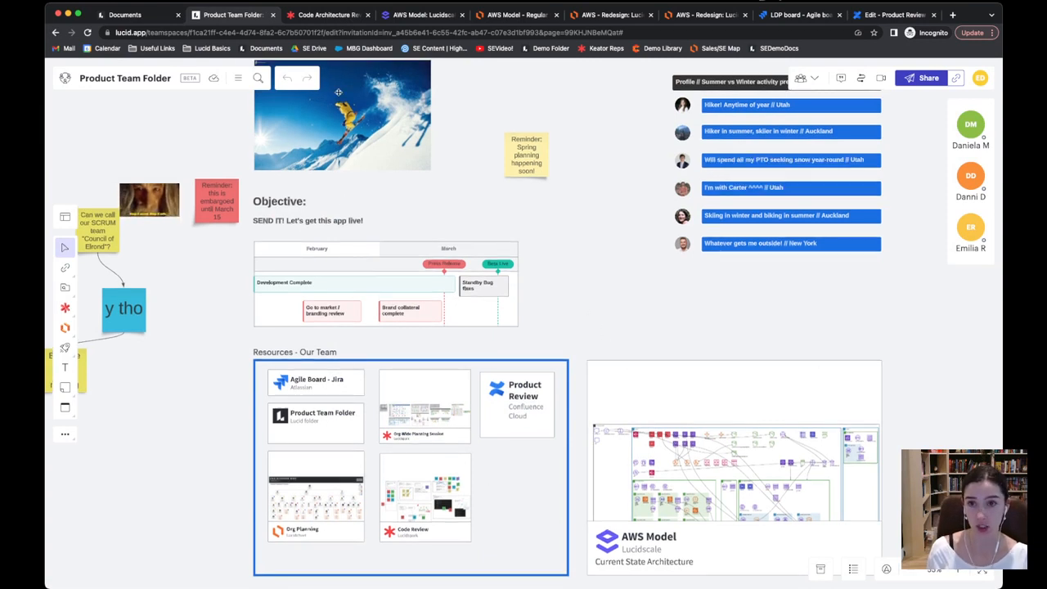
Switch to the Code Architecture Review board tab
click(327, 15)
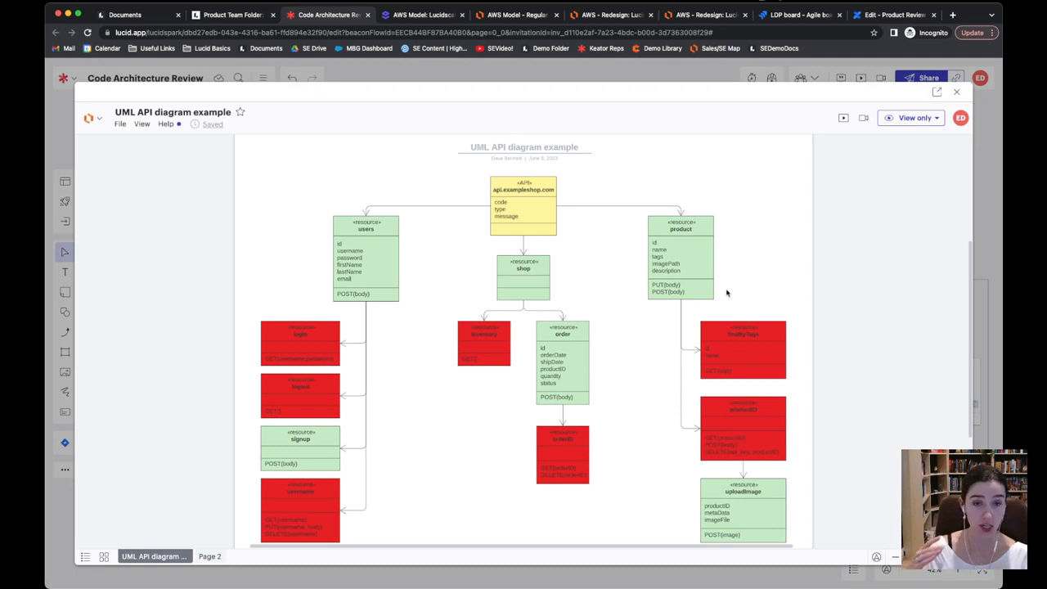
mouse_move(673, 333)
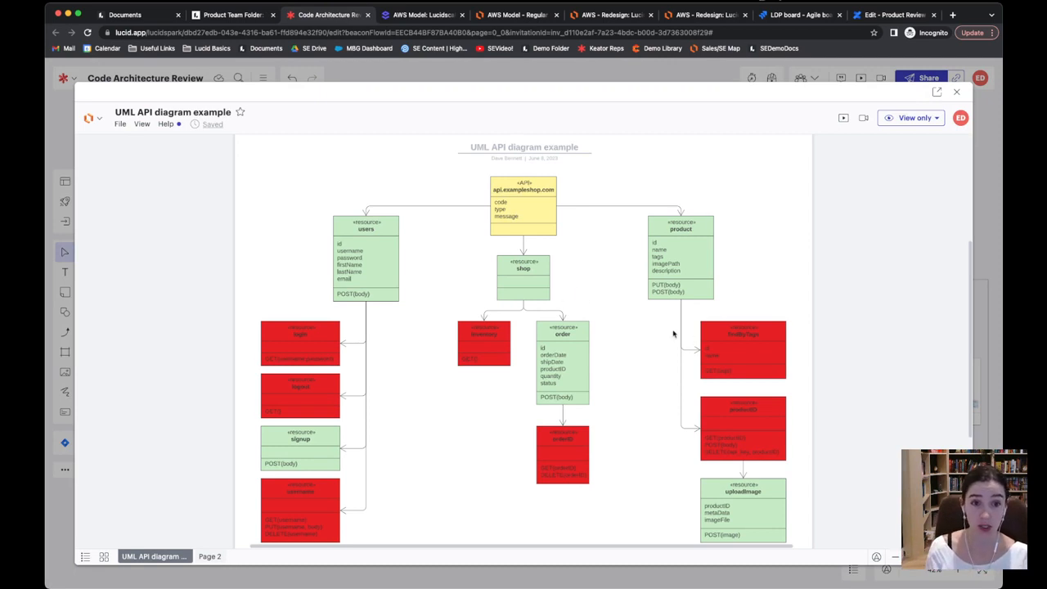
mouse_move(596, 202)
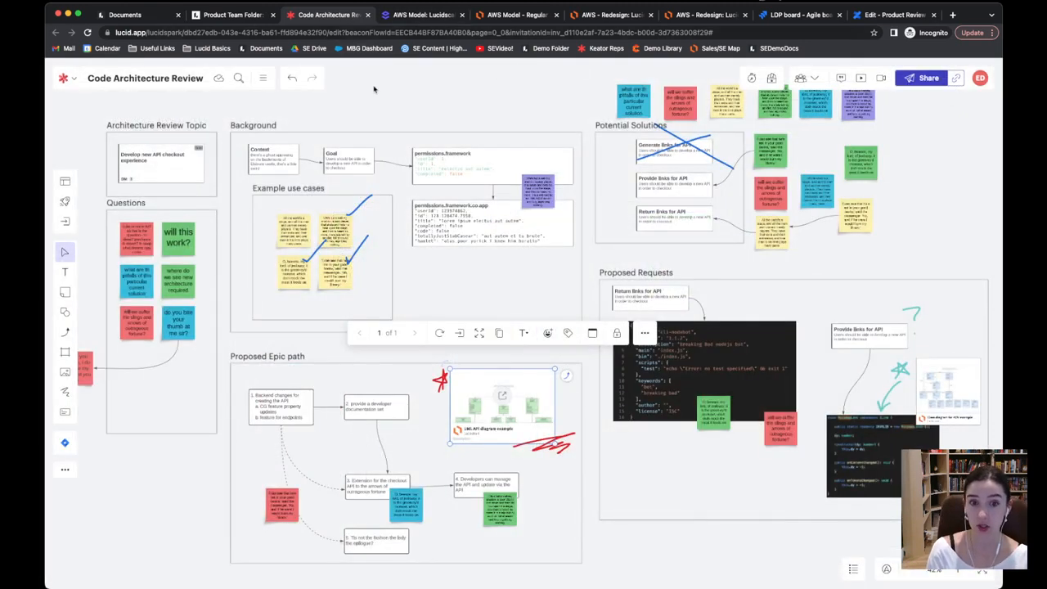
Back on the Product Team Folder board, select the embedded AWS Model card
click(233, 14)
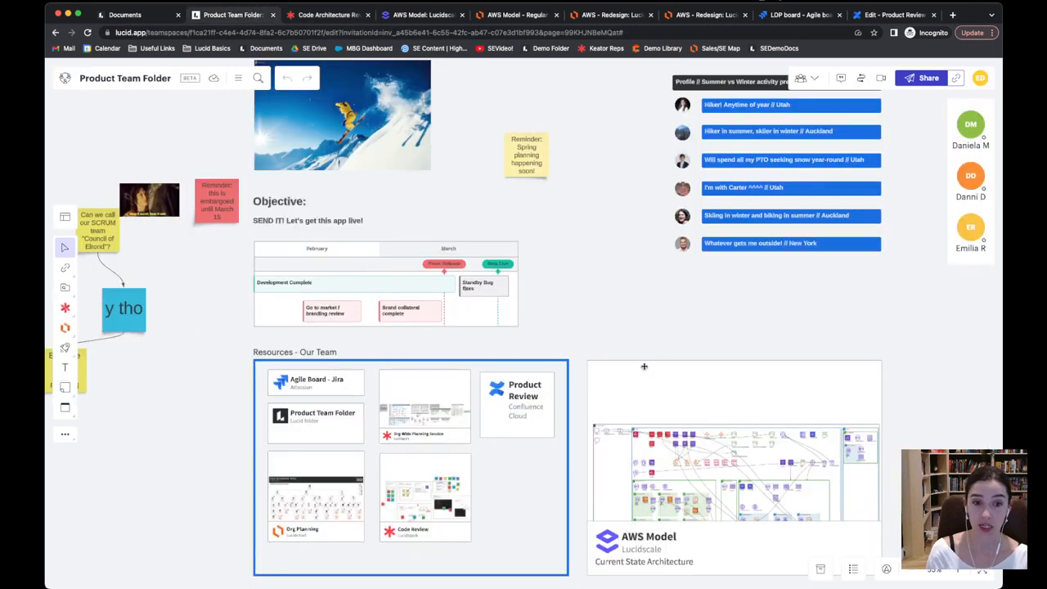
click(734, 466)
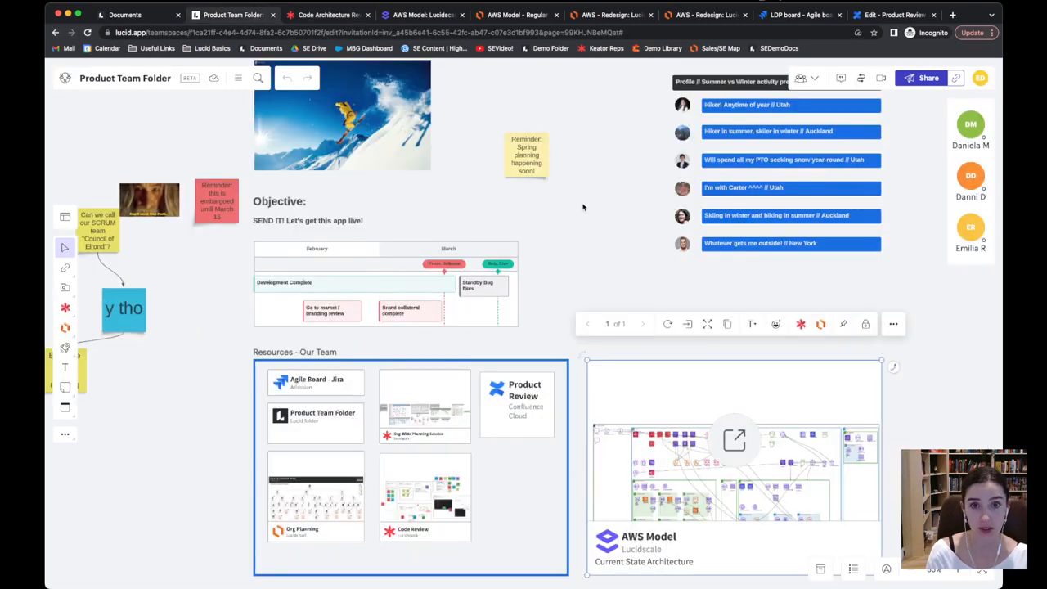
mouse_move(421, 15)
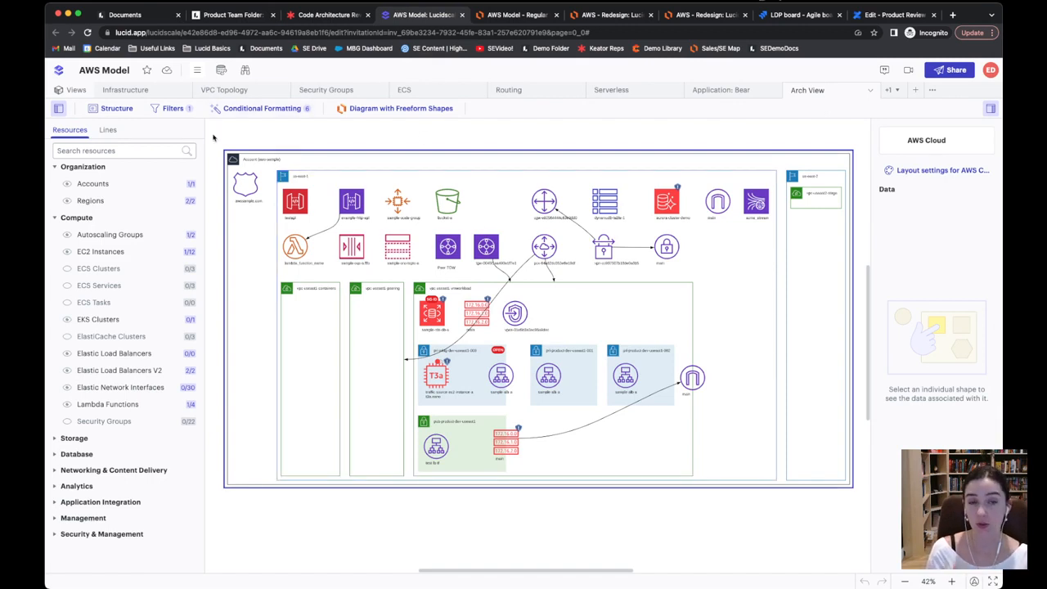
mouse_move(258, 130)
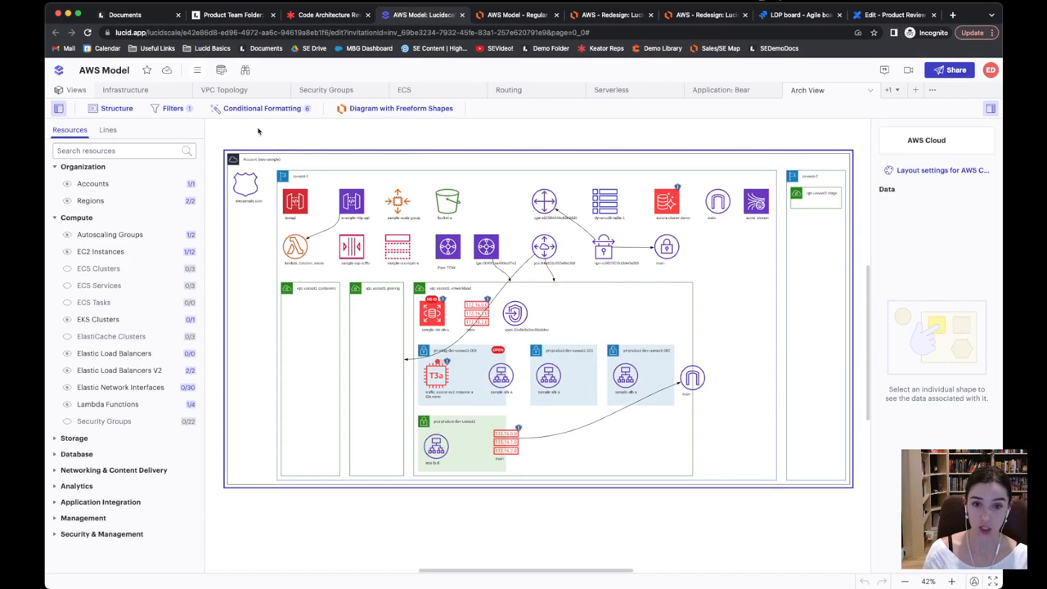
mouse_move(235, 113)
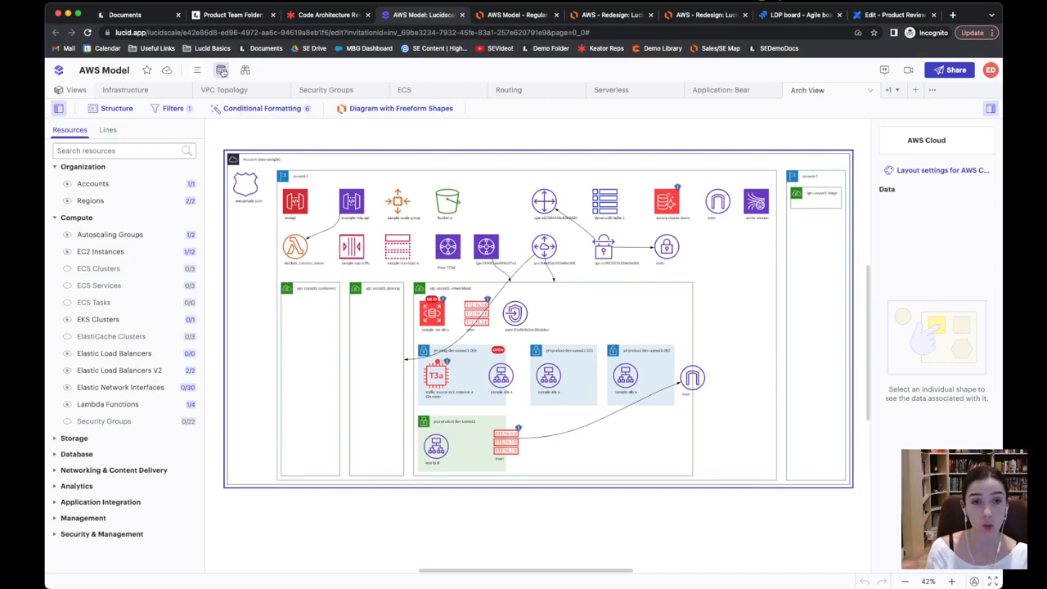
Display the AWS Model's data sources panel, which shows none attached
click(221, 69)
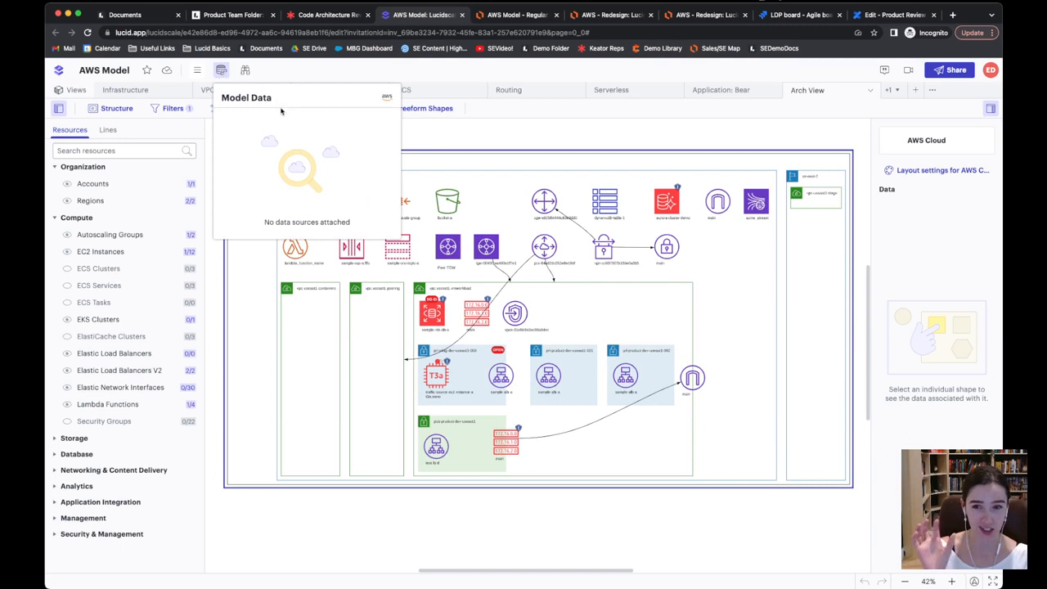
mouse_move(354, 162)
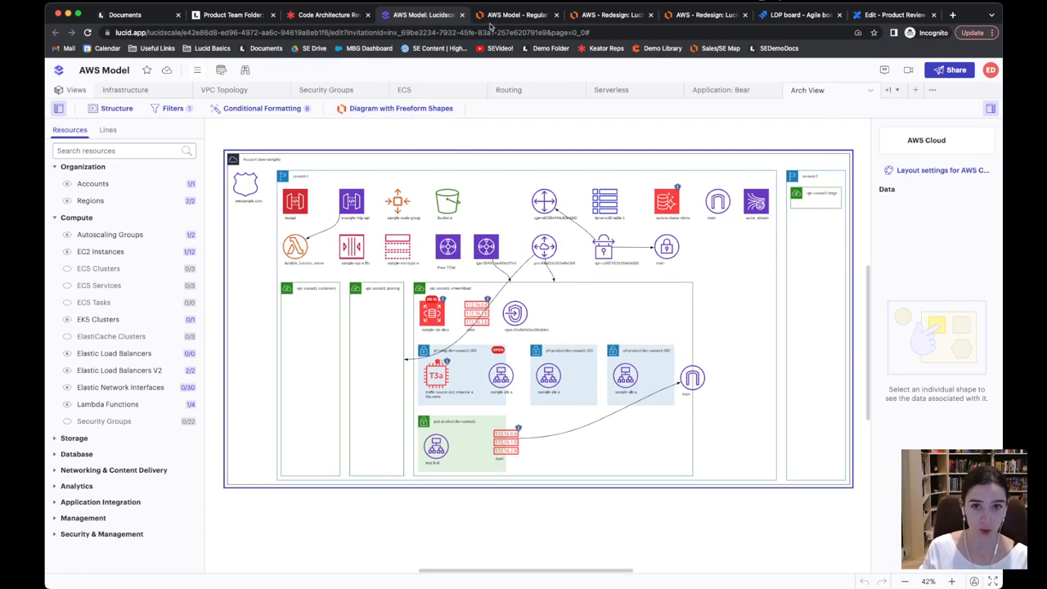
Open the AWS Model - Regular Shapes document and browse the More shapes library
click(515, 15)
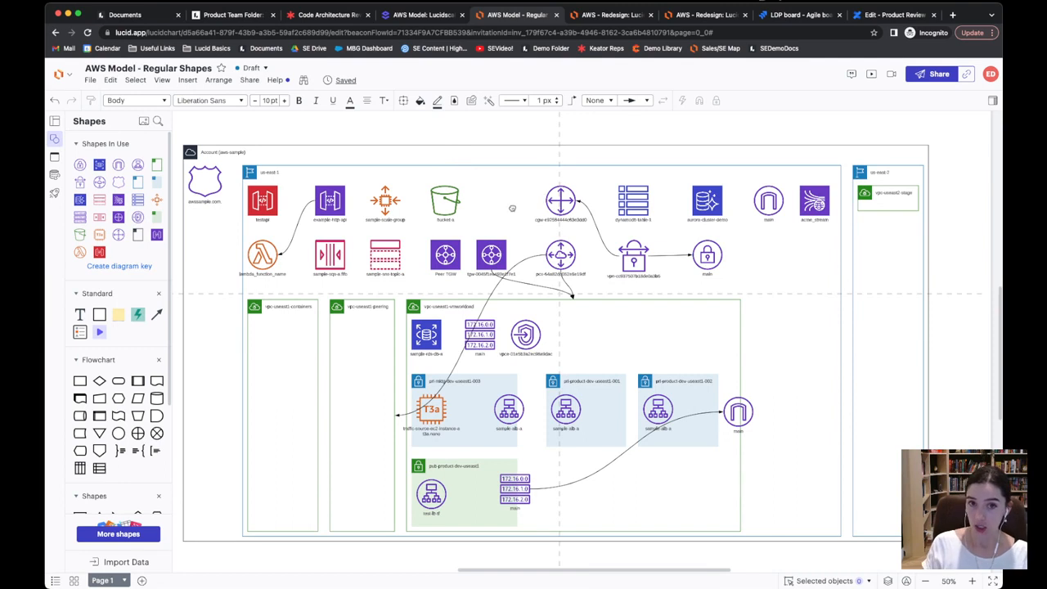
scroll(up, 3)
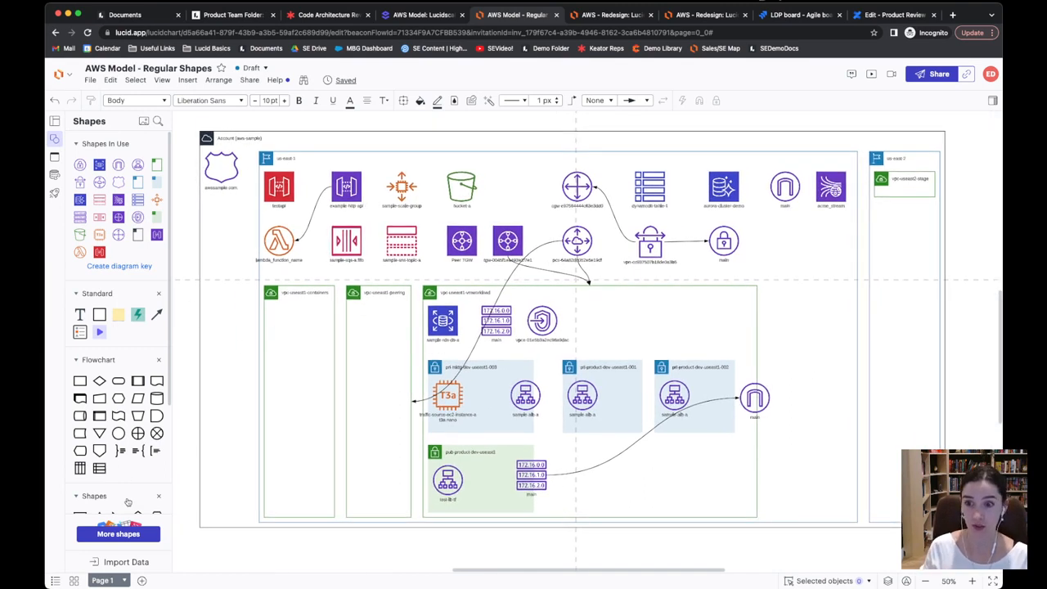
click(118, 533)
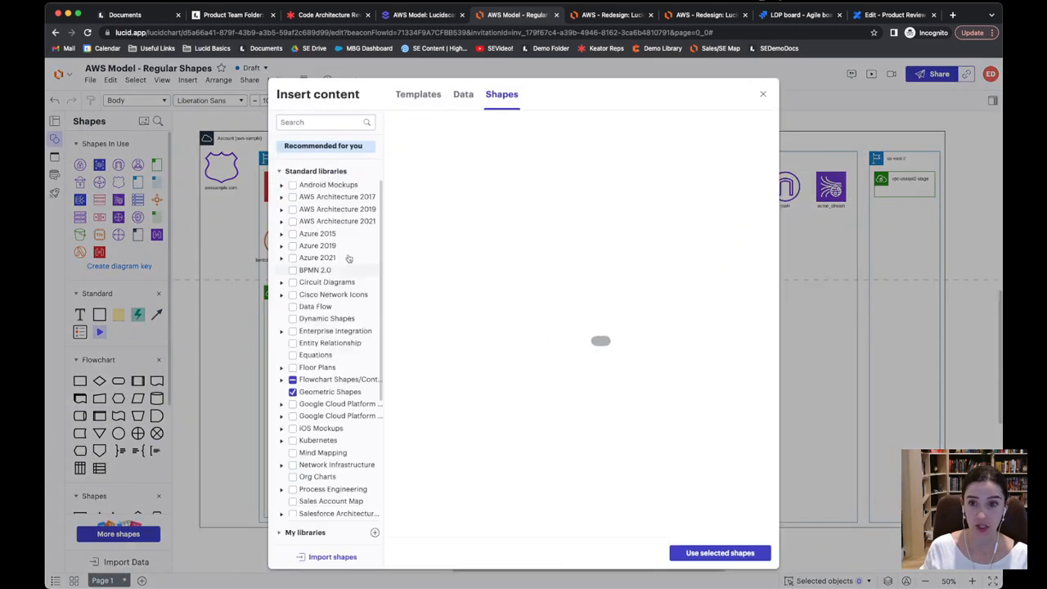
click(323, 146)
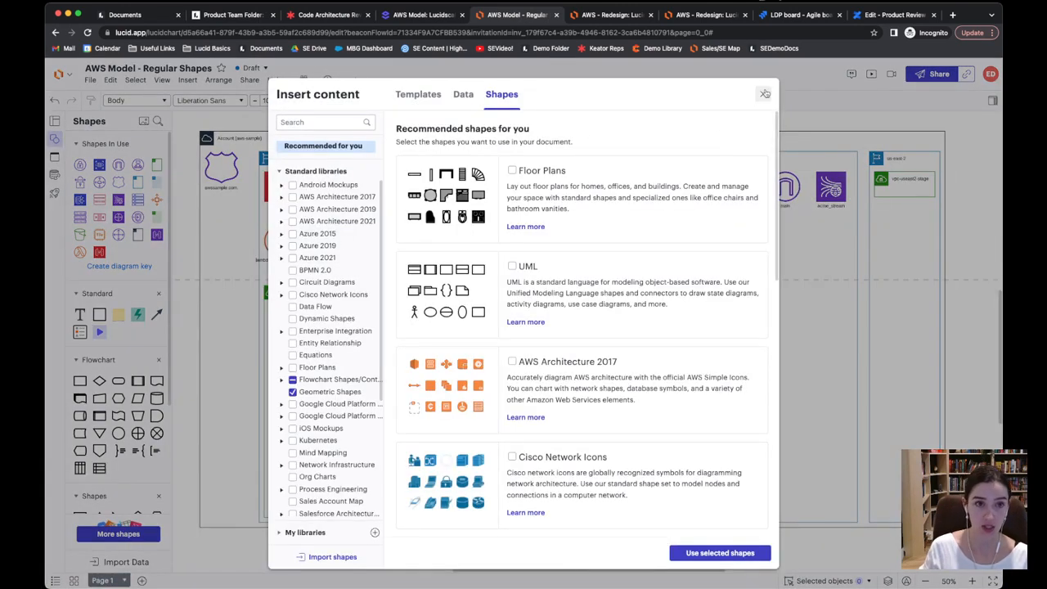
click(763, 94)
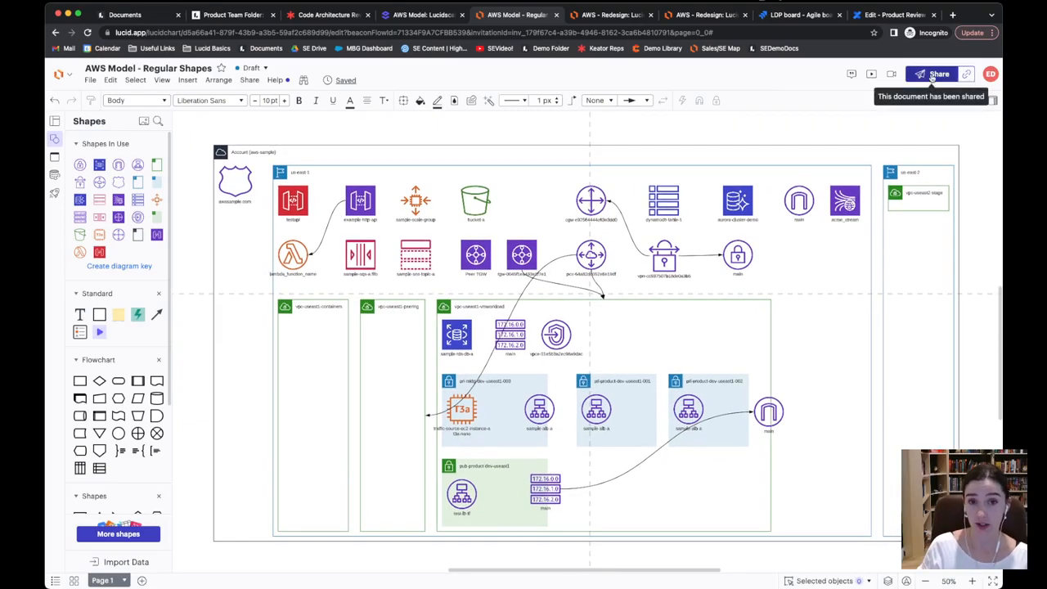
mouse_move(502, 237)
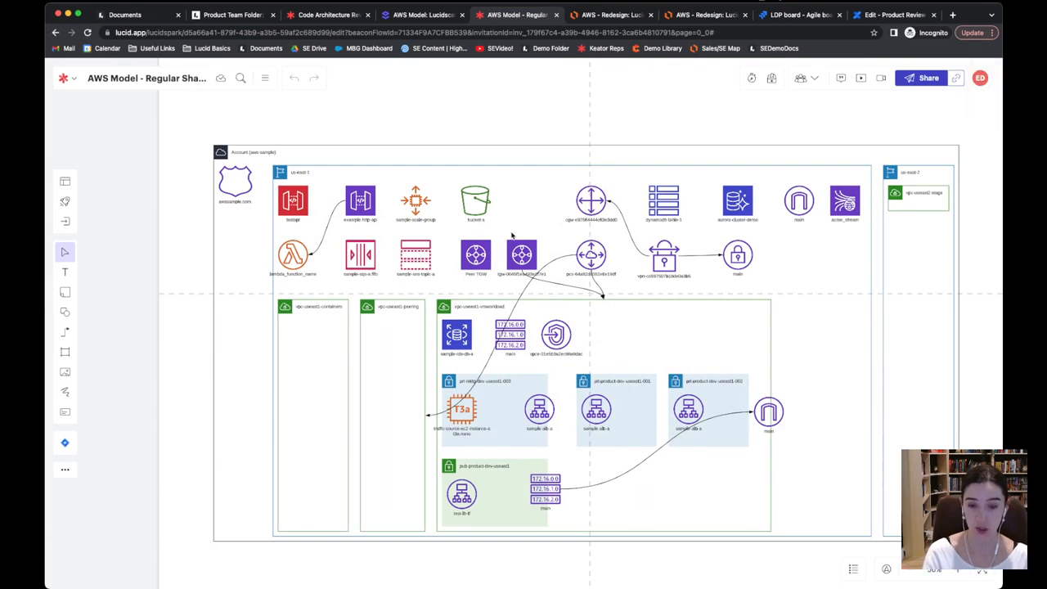
mouse_move(65, 313)
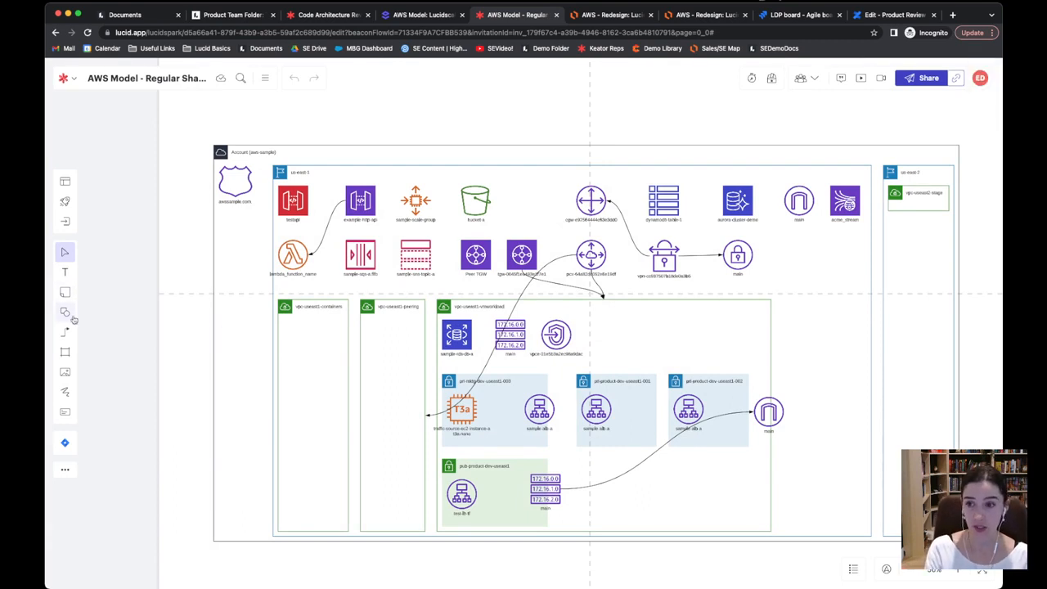
Draw red freehand arrows on the AWS diagram and write an 'add lamb' sticky note
click(65, 391)
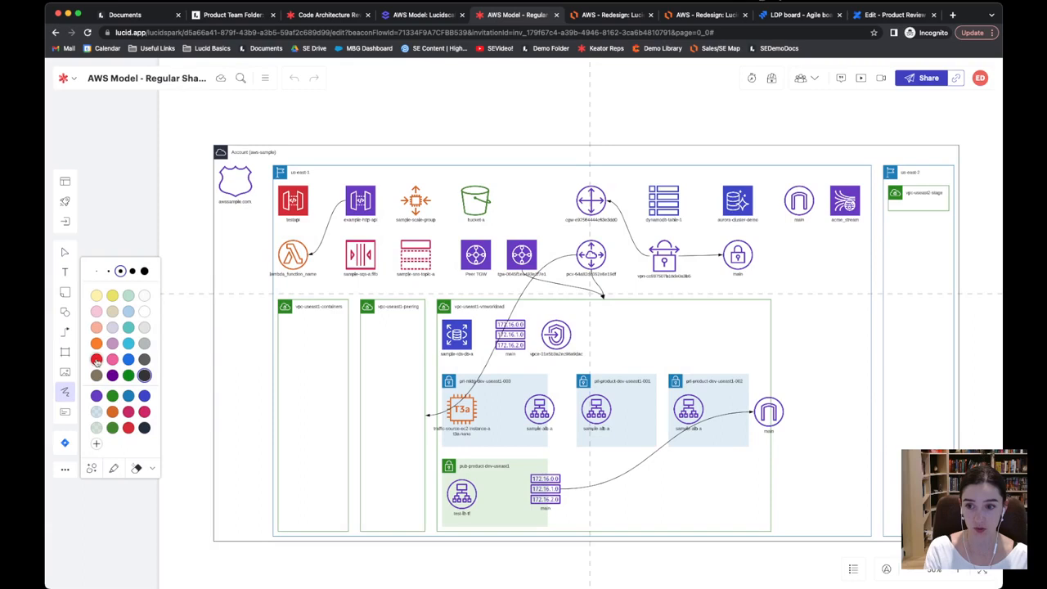
click(96, 359)
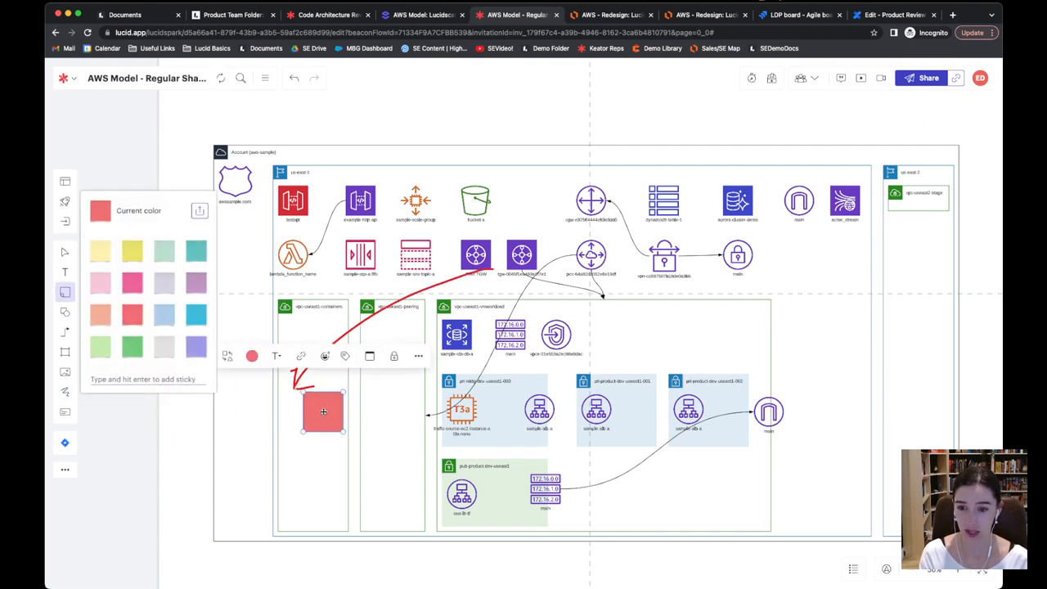
text(add lambas)
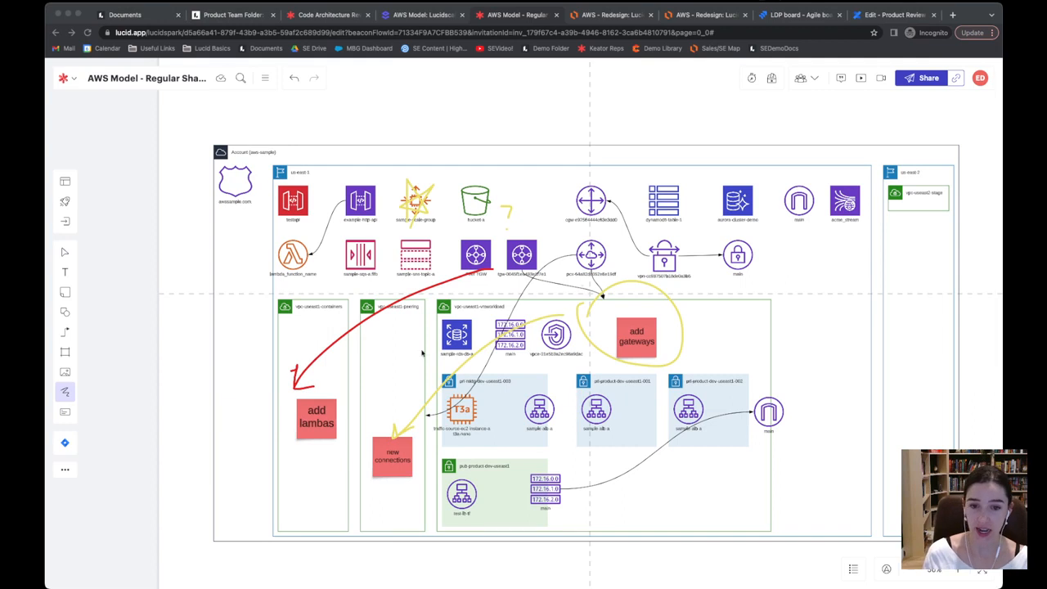
mouse_move(789, 136)
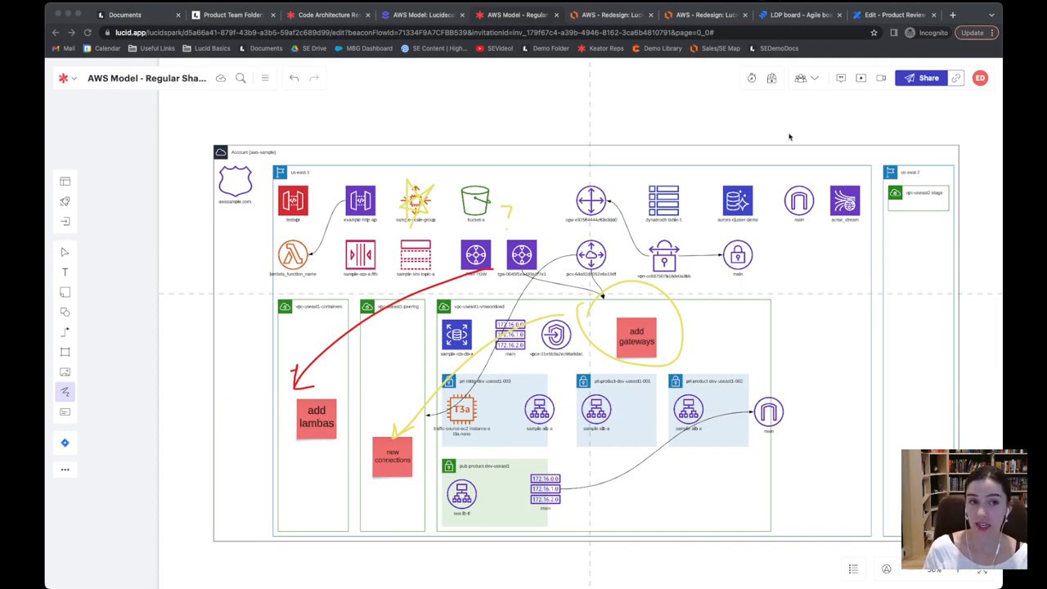
click(928, 77)
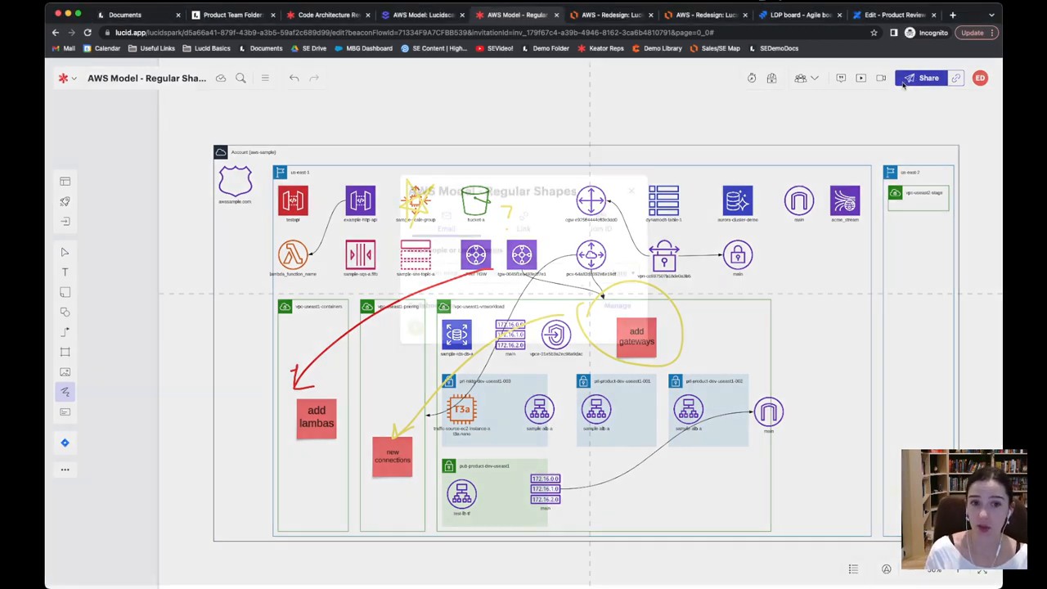
click(928, 78)
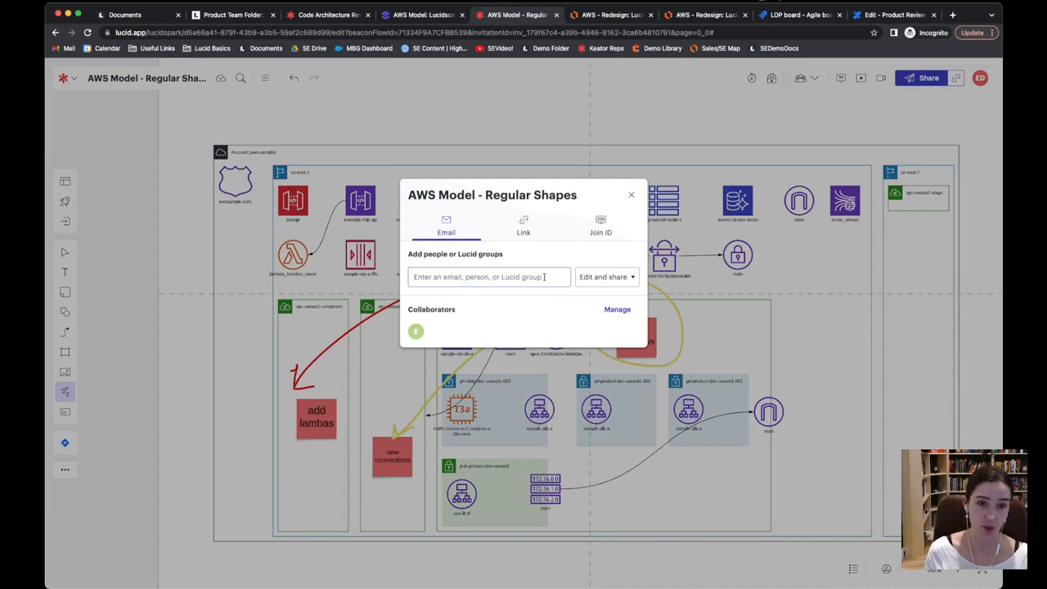
click(631, 195)
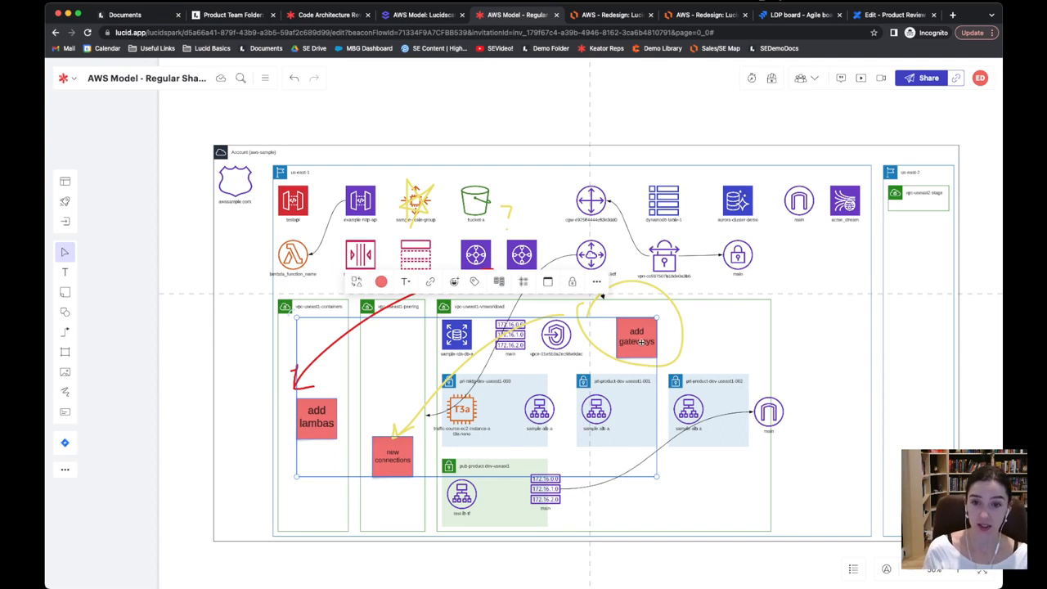
right_click(636, 339)
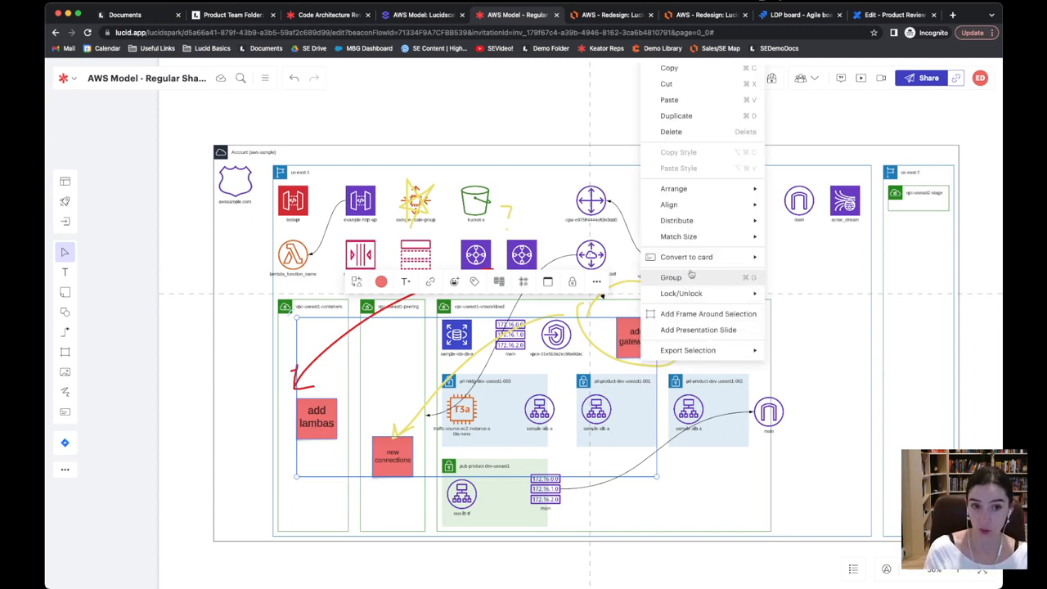
Convert the sticky notes to Jira Task cards and choose their reporter
click(686, 257)
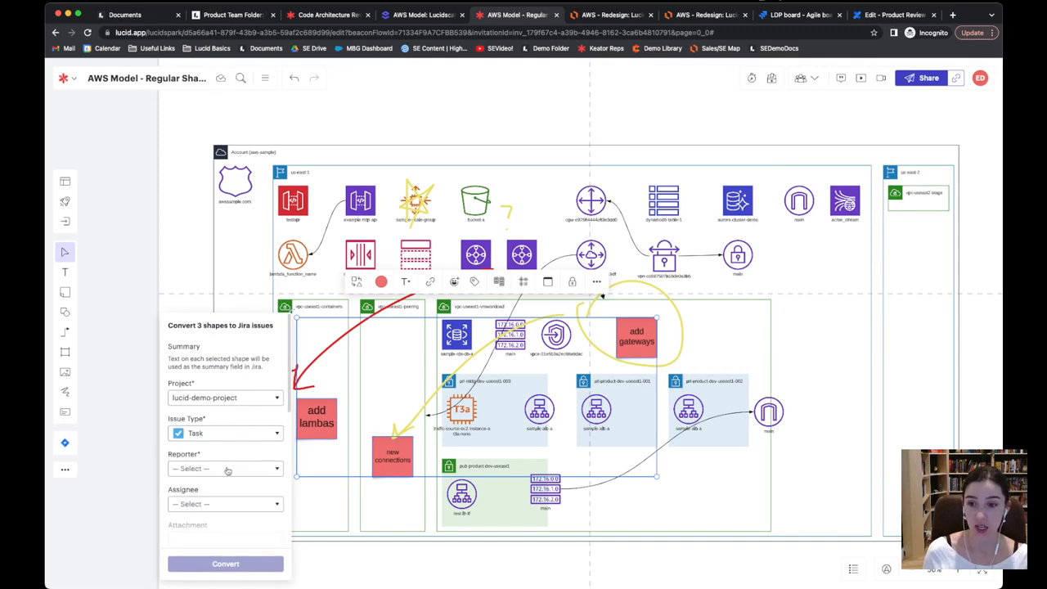
click(225, 468)
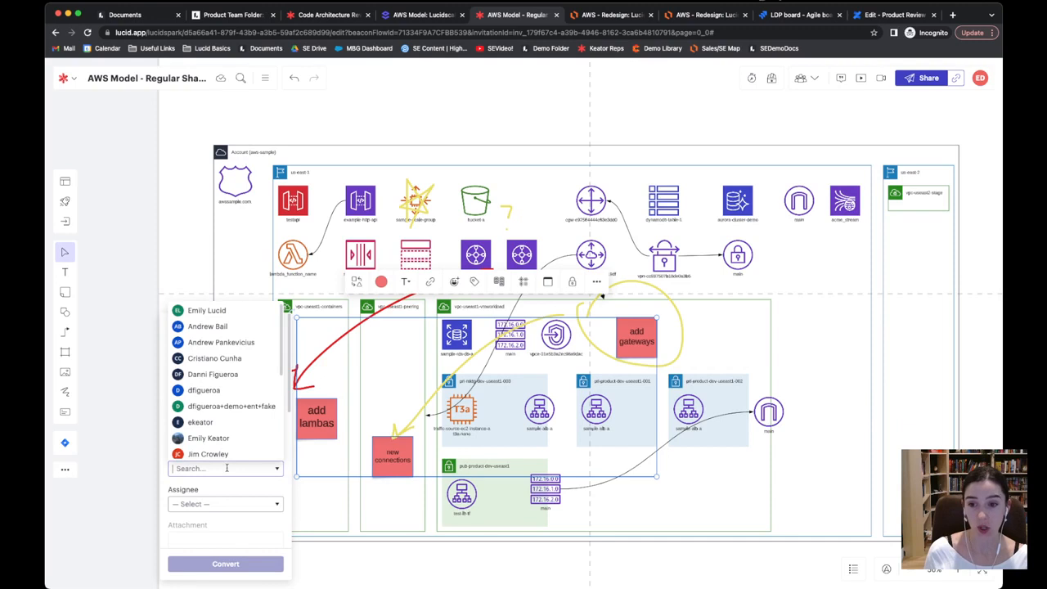
click(225, 564)
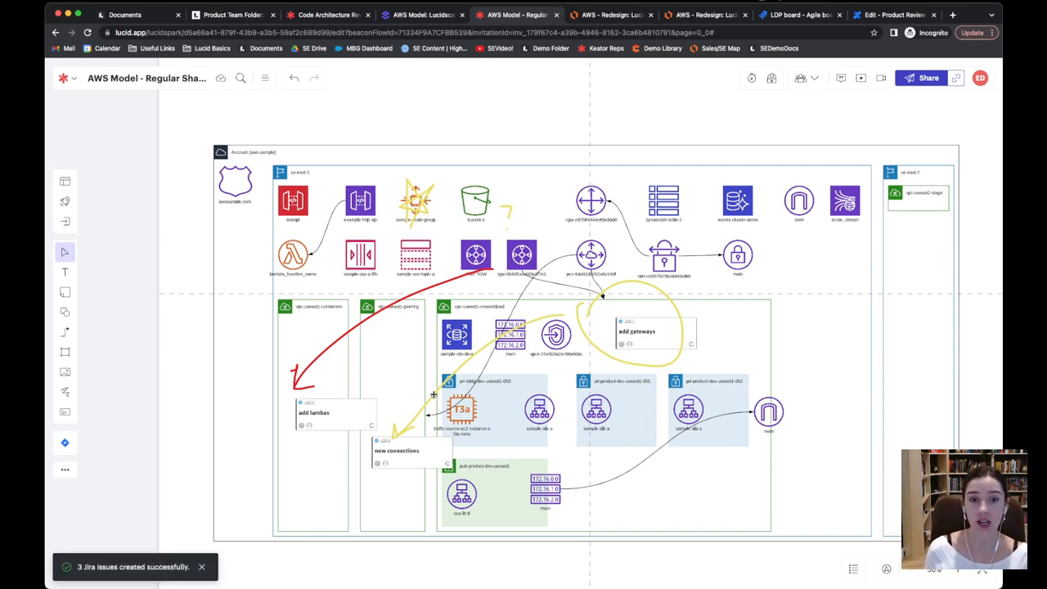
mouse_move(326, 404)
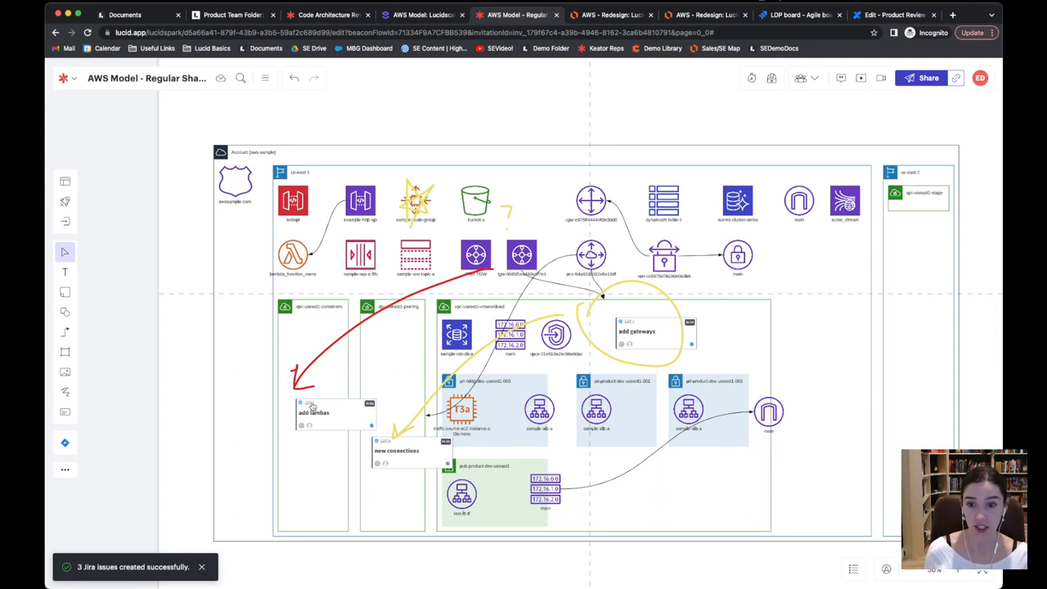
Select the 'add lambdas' Jira card and set a teammate as its assignee
click(331, 413)
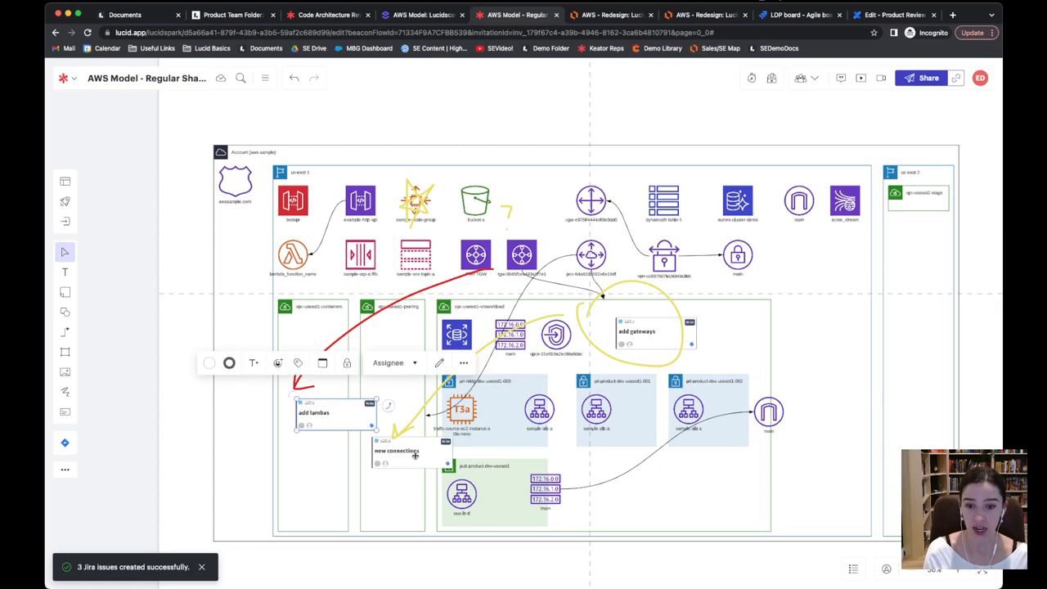
click(393, 362)
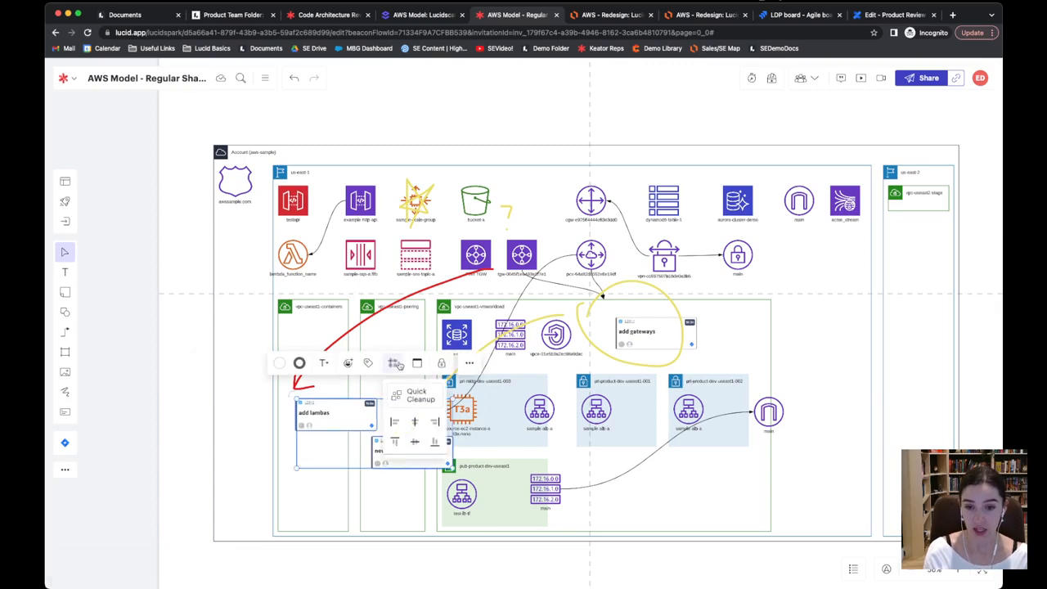
click(392, 363)
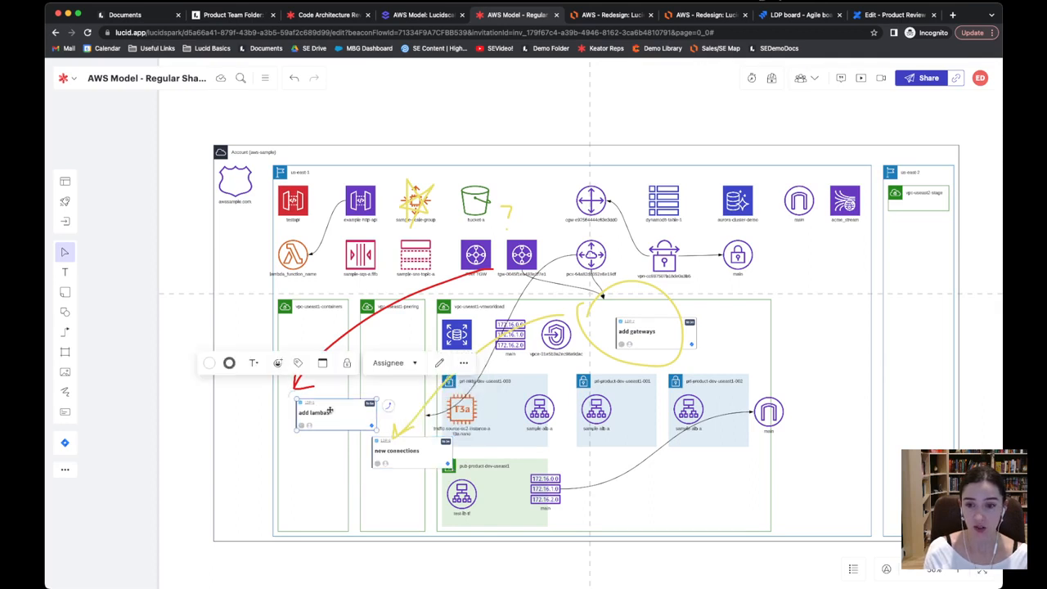
click(392, 362)
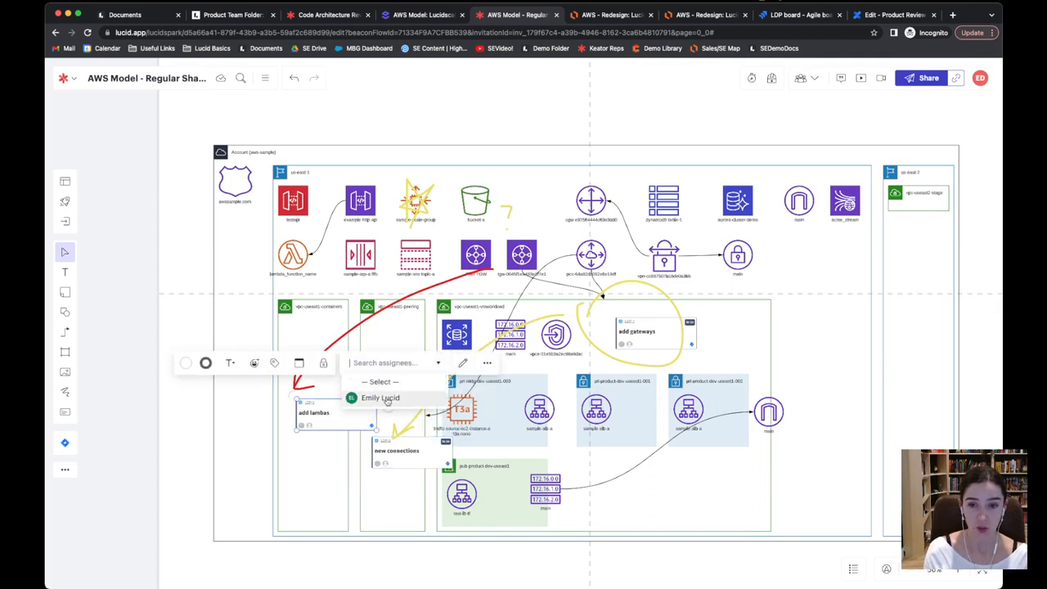
click(380, 397)
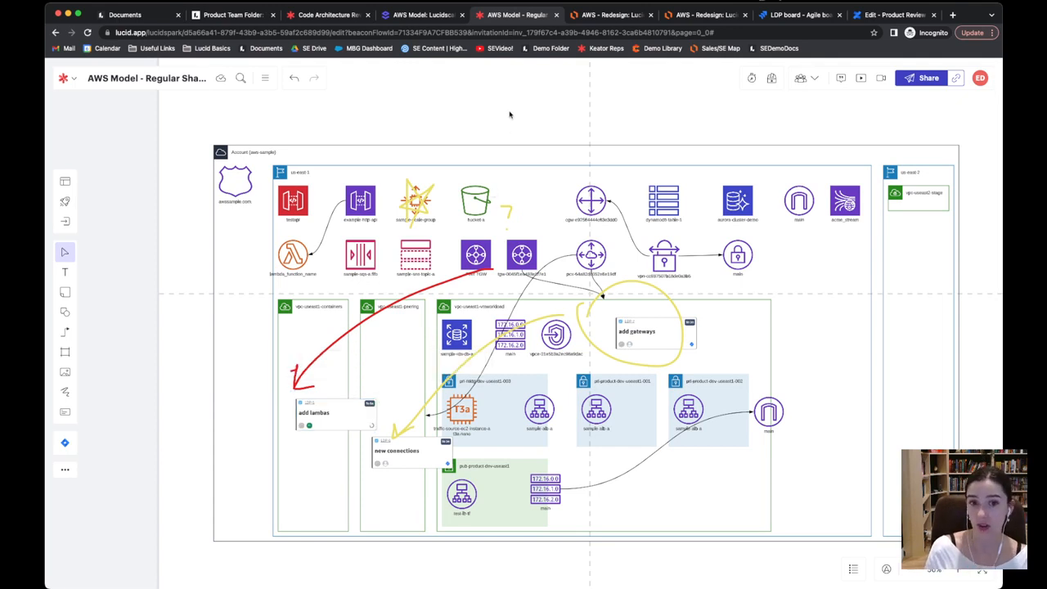
Open the AWS model in Lucidchart, then switch to the AWS - Redesign tab
click(73, 77)
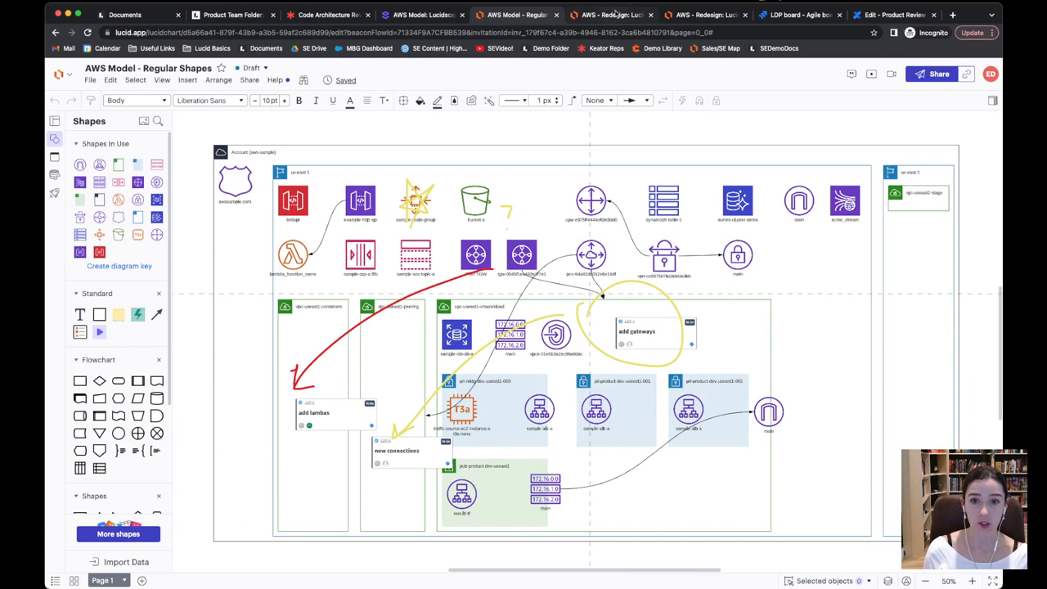
mouse_move(613, 15)
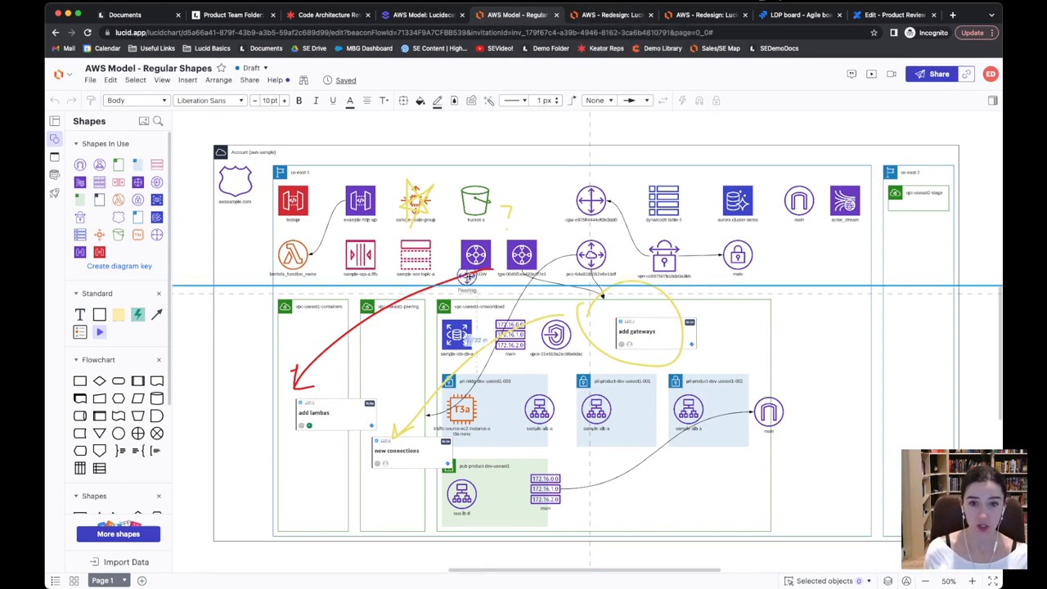
click(610, 15)
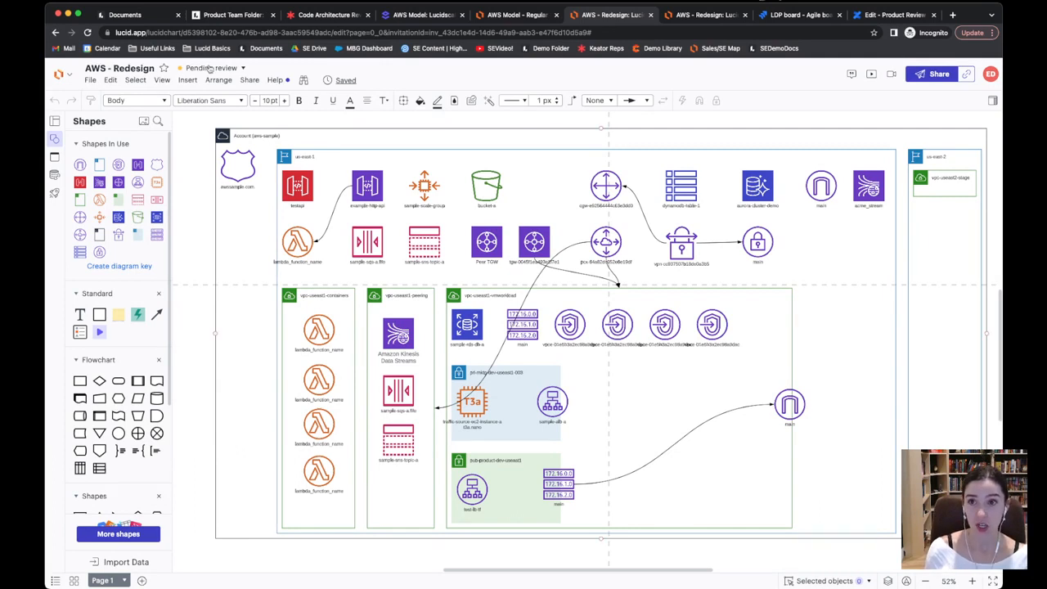
Change the AWS - Redesign diagram's status from Pending review to Approved
click(212, 68)
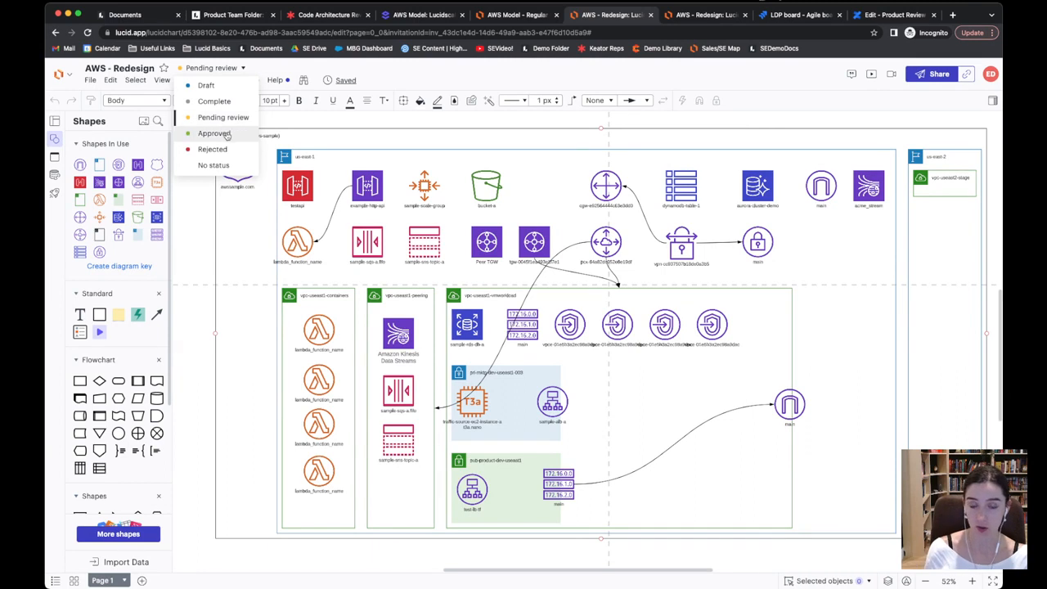
click(214, 132)
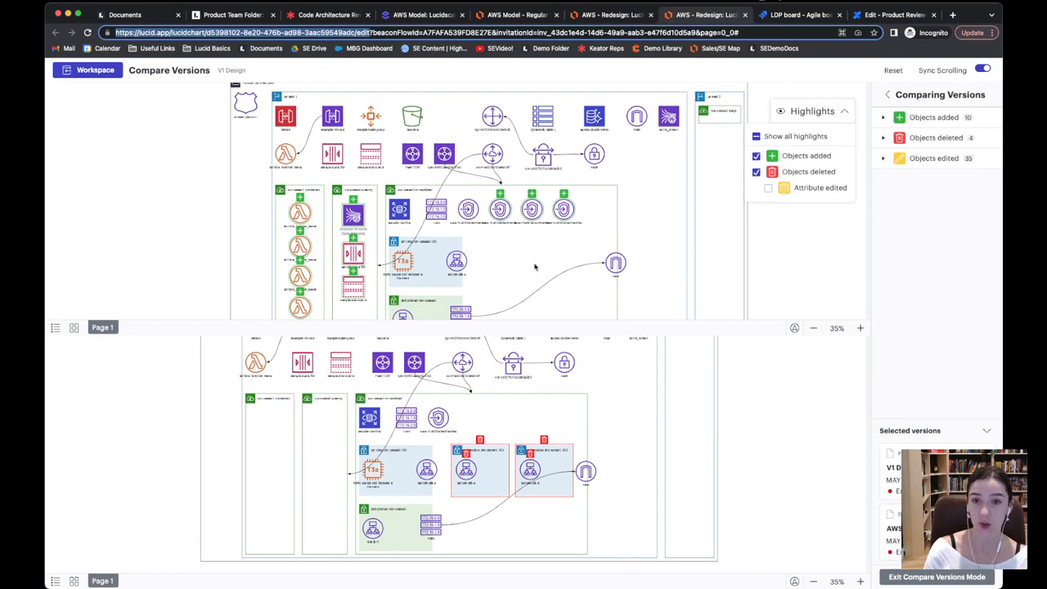
mouse_move(585, 206)
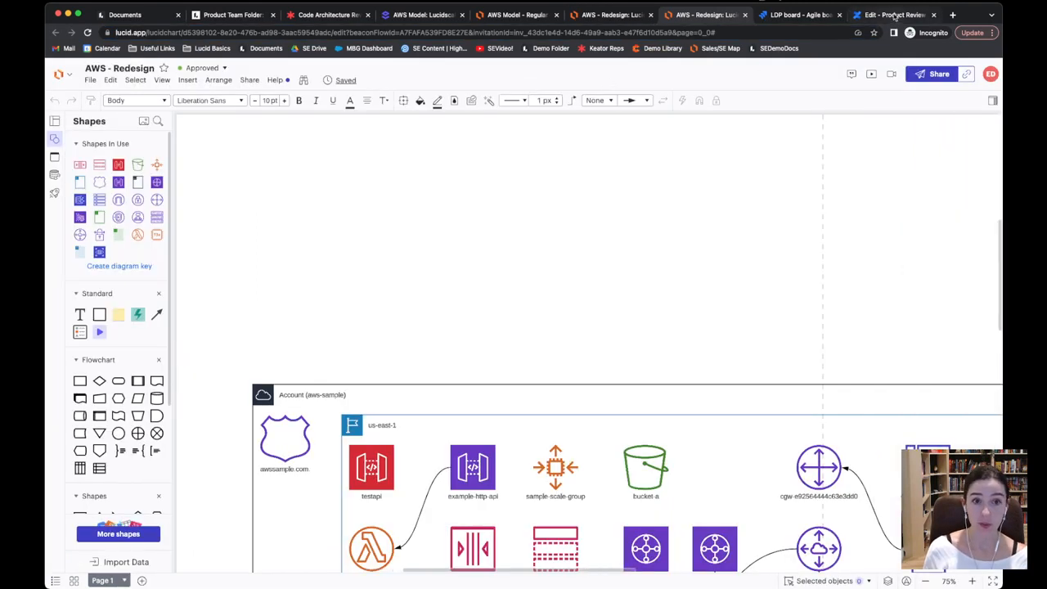
Switch to the Edit - Product Review tab to view the embedded redesigned diagram
click(891, 15)
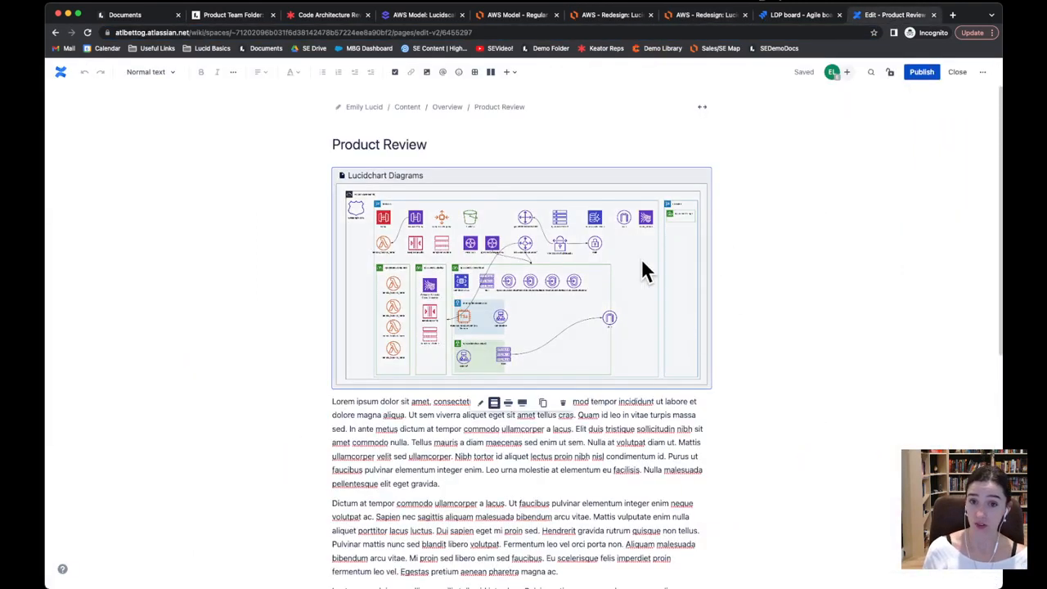
mouse_move(673, 242)
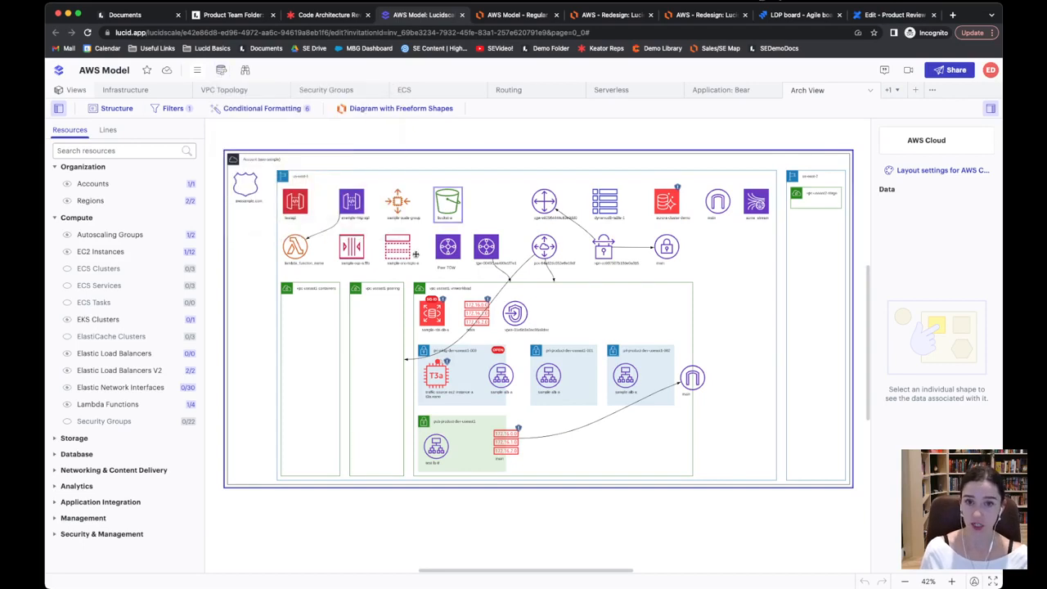
click(376, 327)
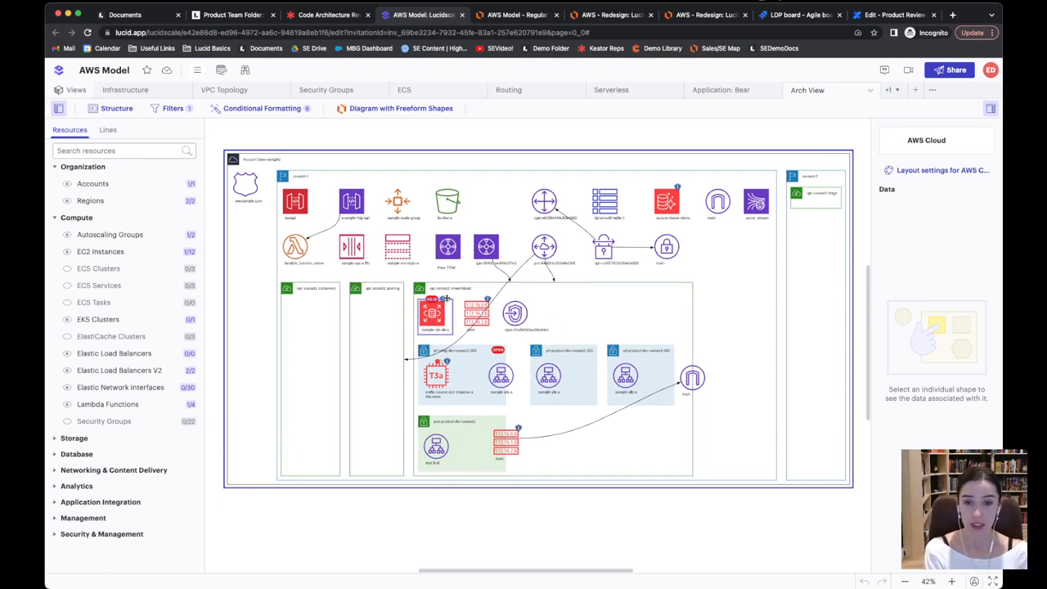
mouse_move(441, 298)
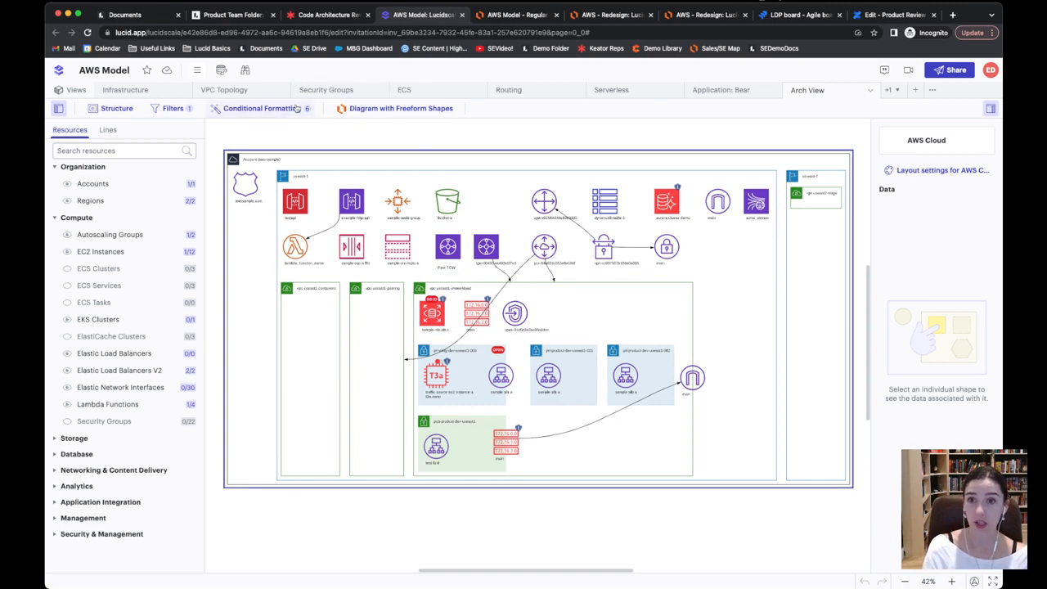
click(261, 108)
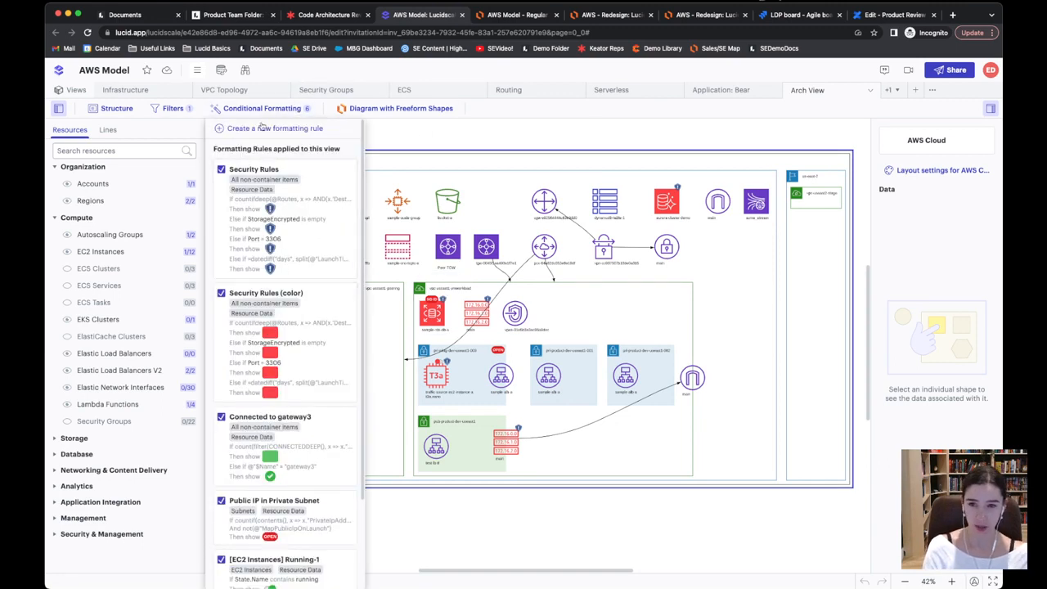
click(262, 108)
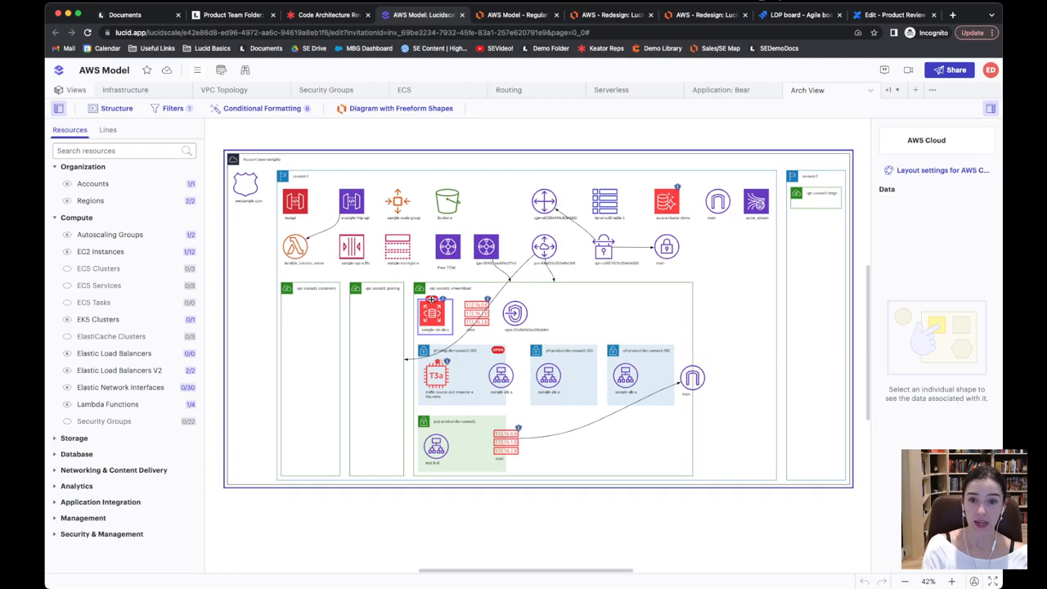
mouse_move(431, 288)
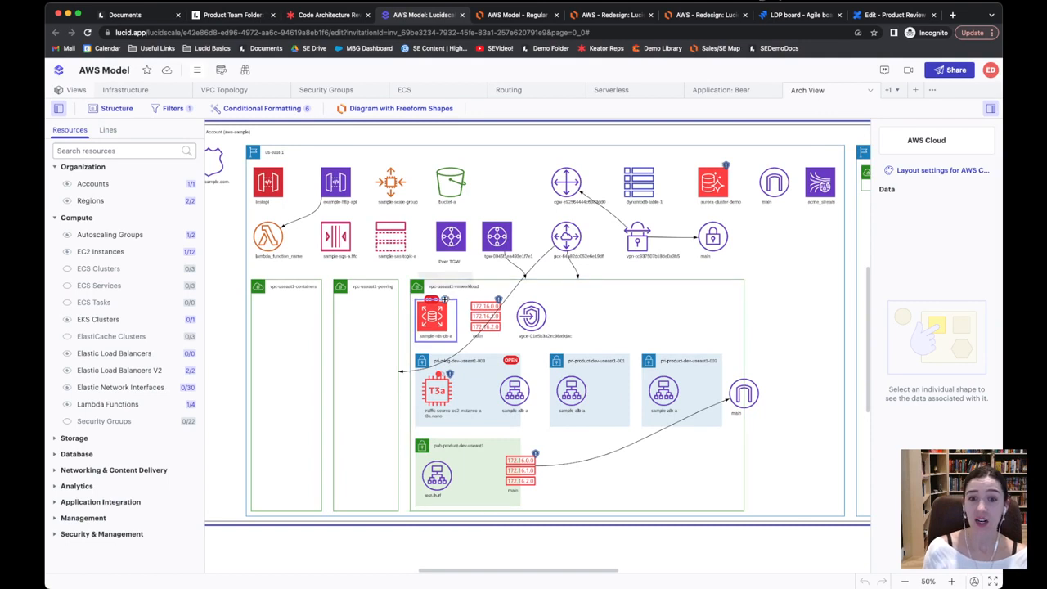
mouse_move(444, 291)
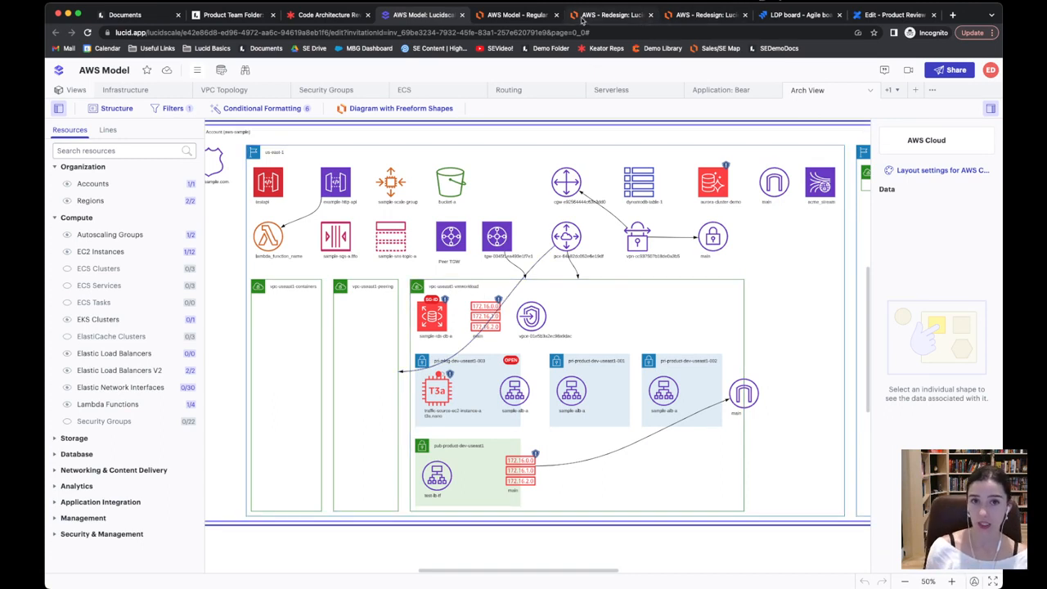
mouse_move(515, 15)
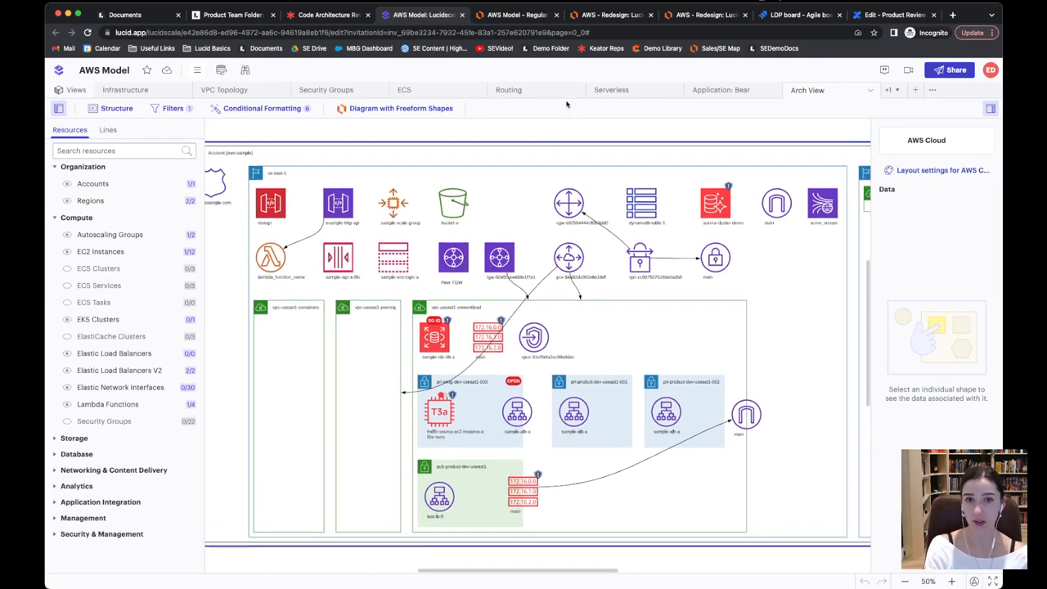
mouse_move(797, 15)
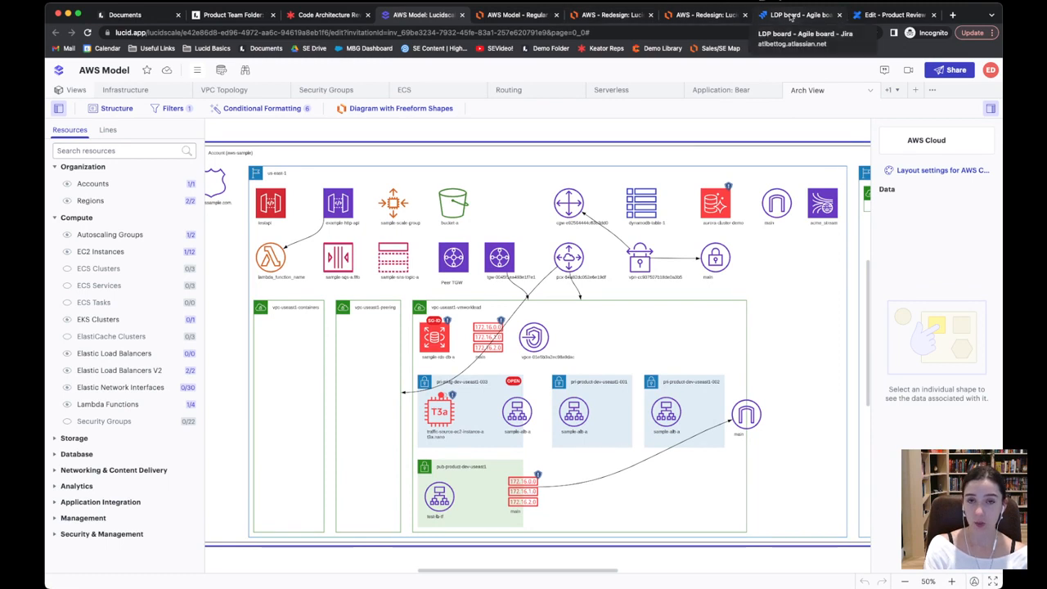
Switch back to the Edit - Product Review browser tab in Confluence
click(891, 15)
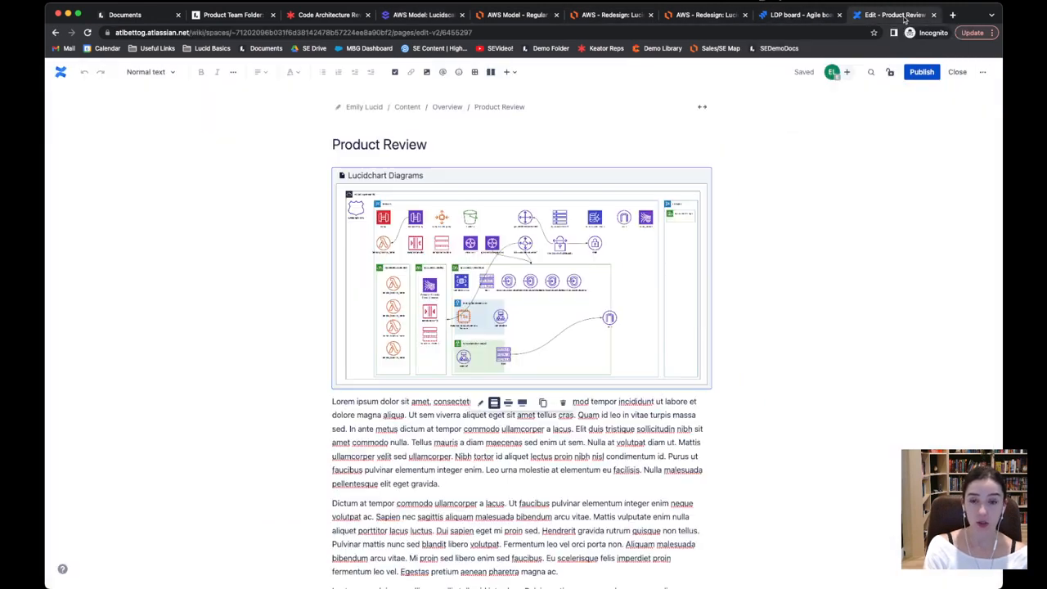
mouse_move(622, 114)
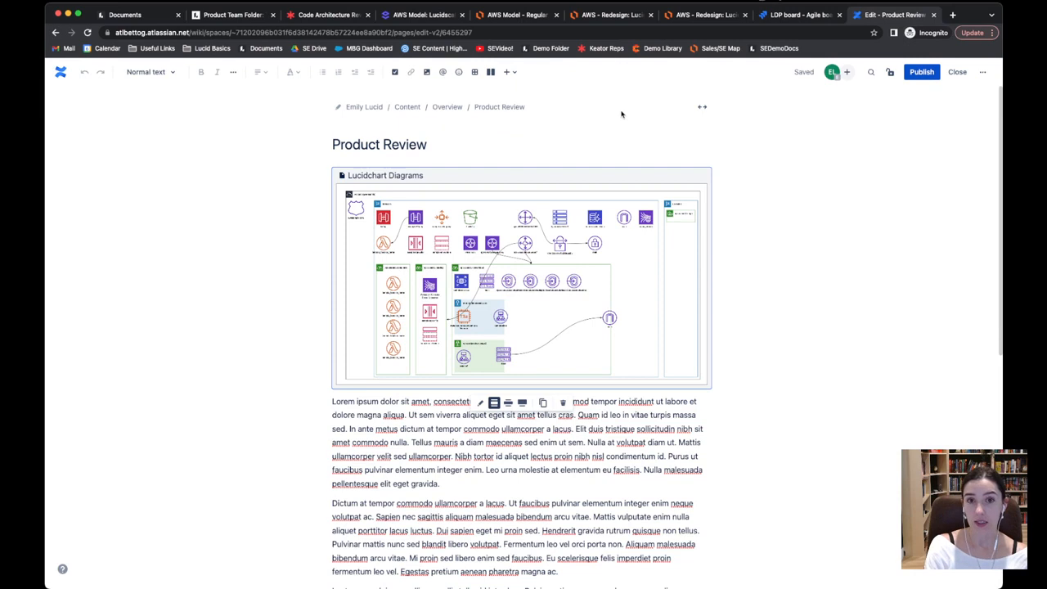
mouse_move(421, 15)
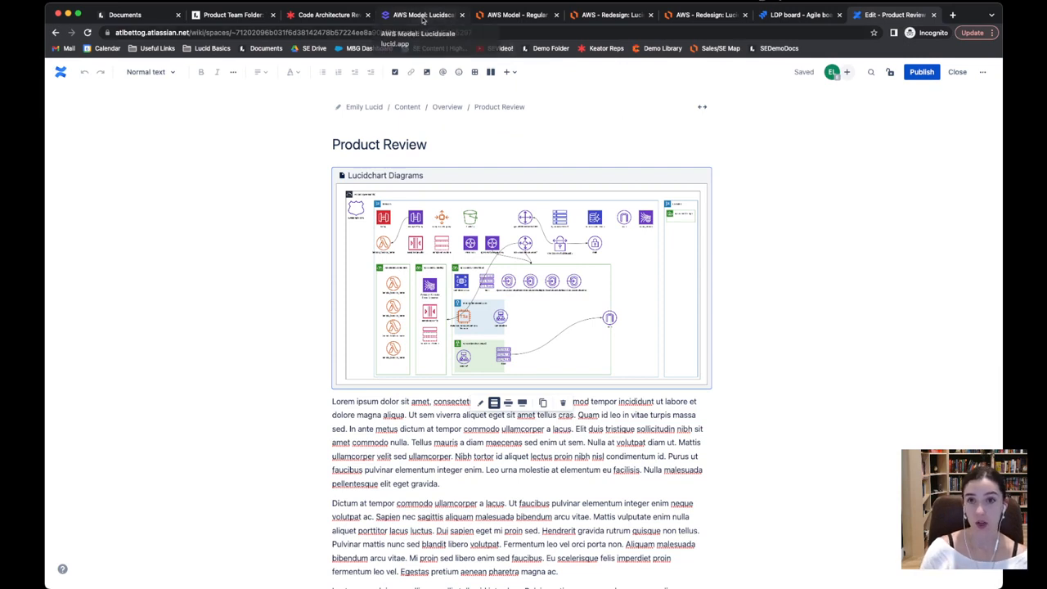